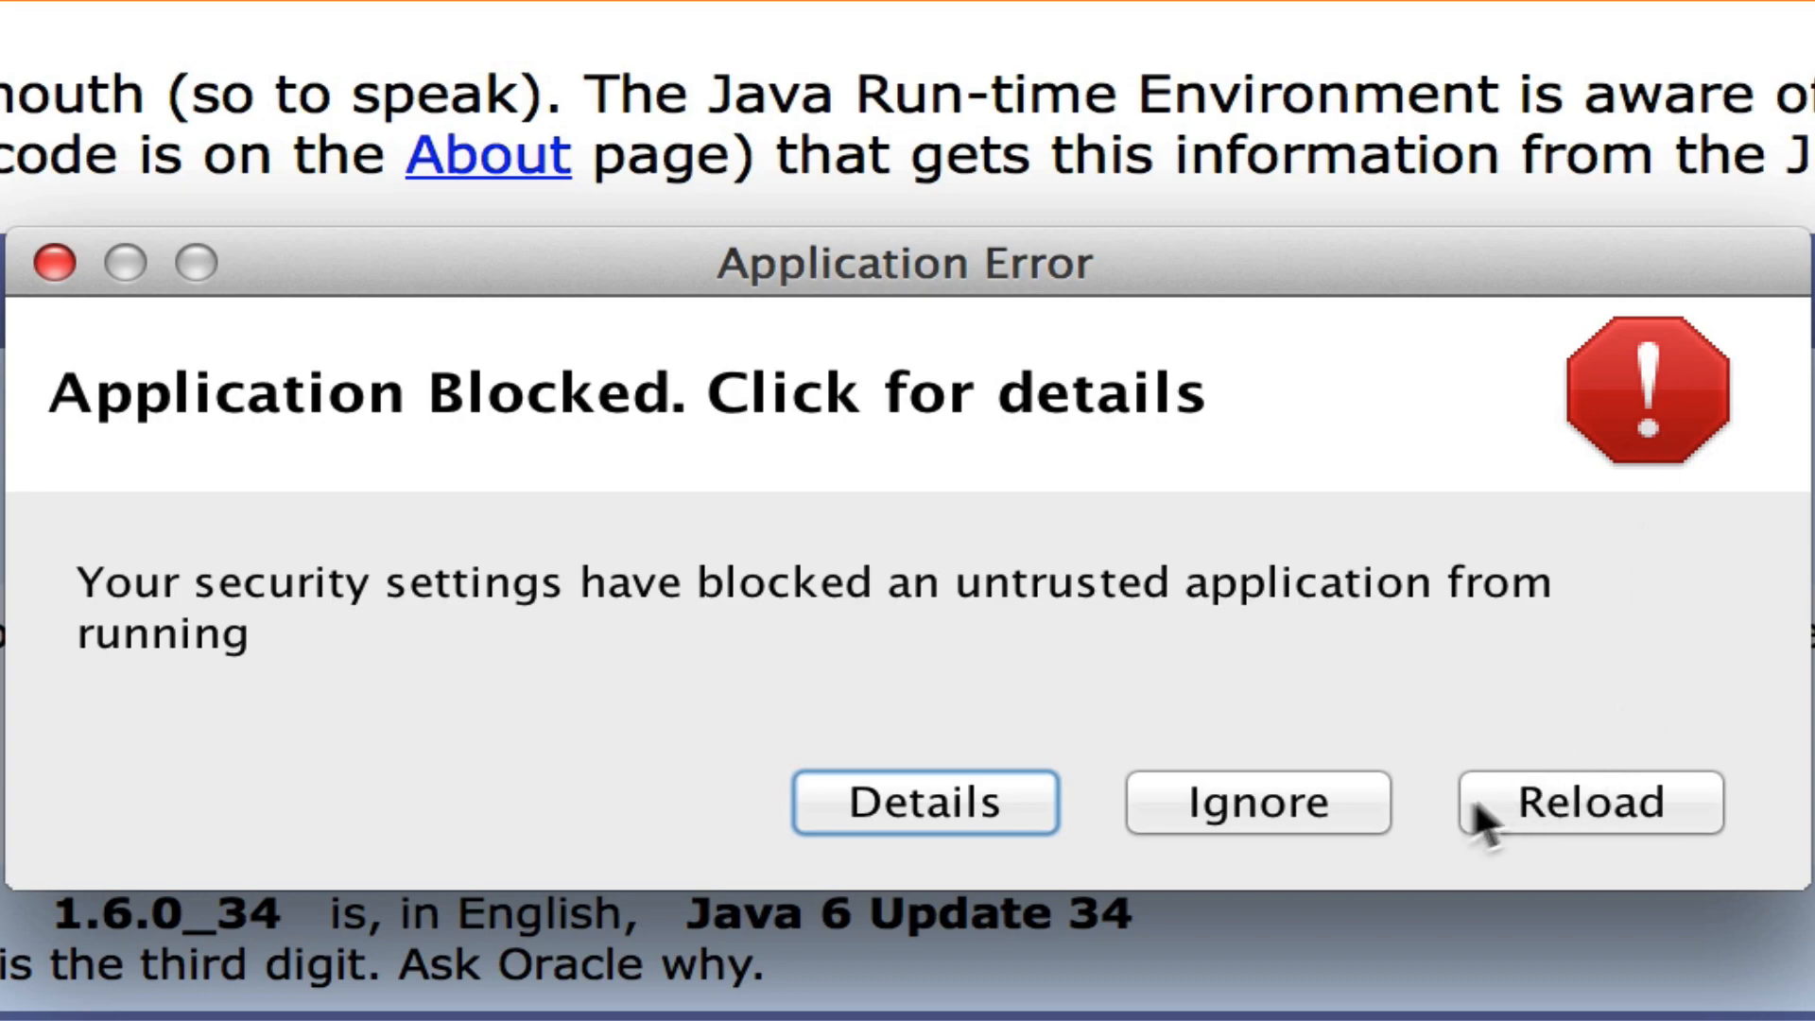
Retry the blocked Java applet, view its blocked-application message, and dismiss it
left_click(1588, 802)
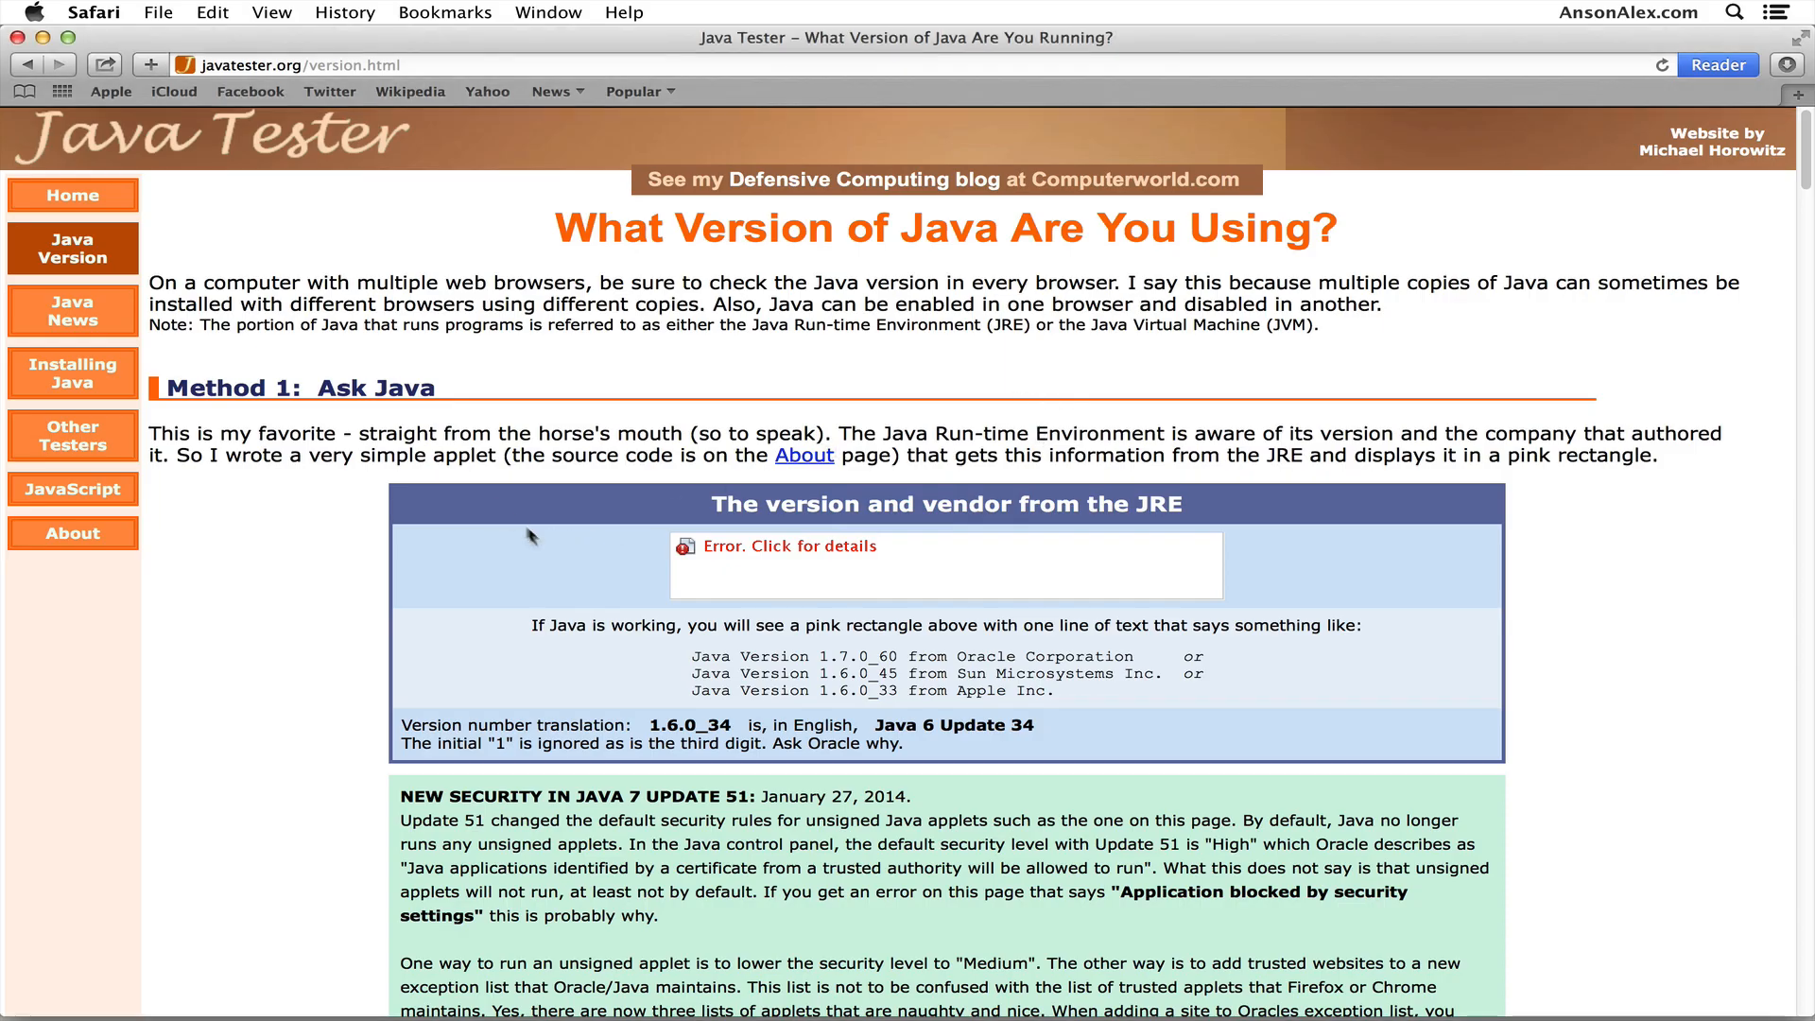
mouse_move(285, 83)
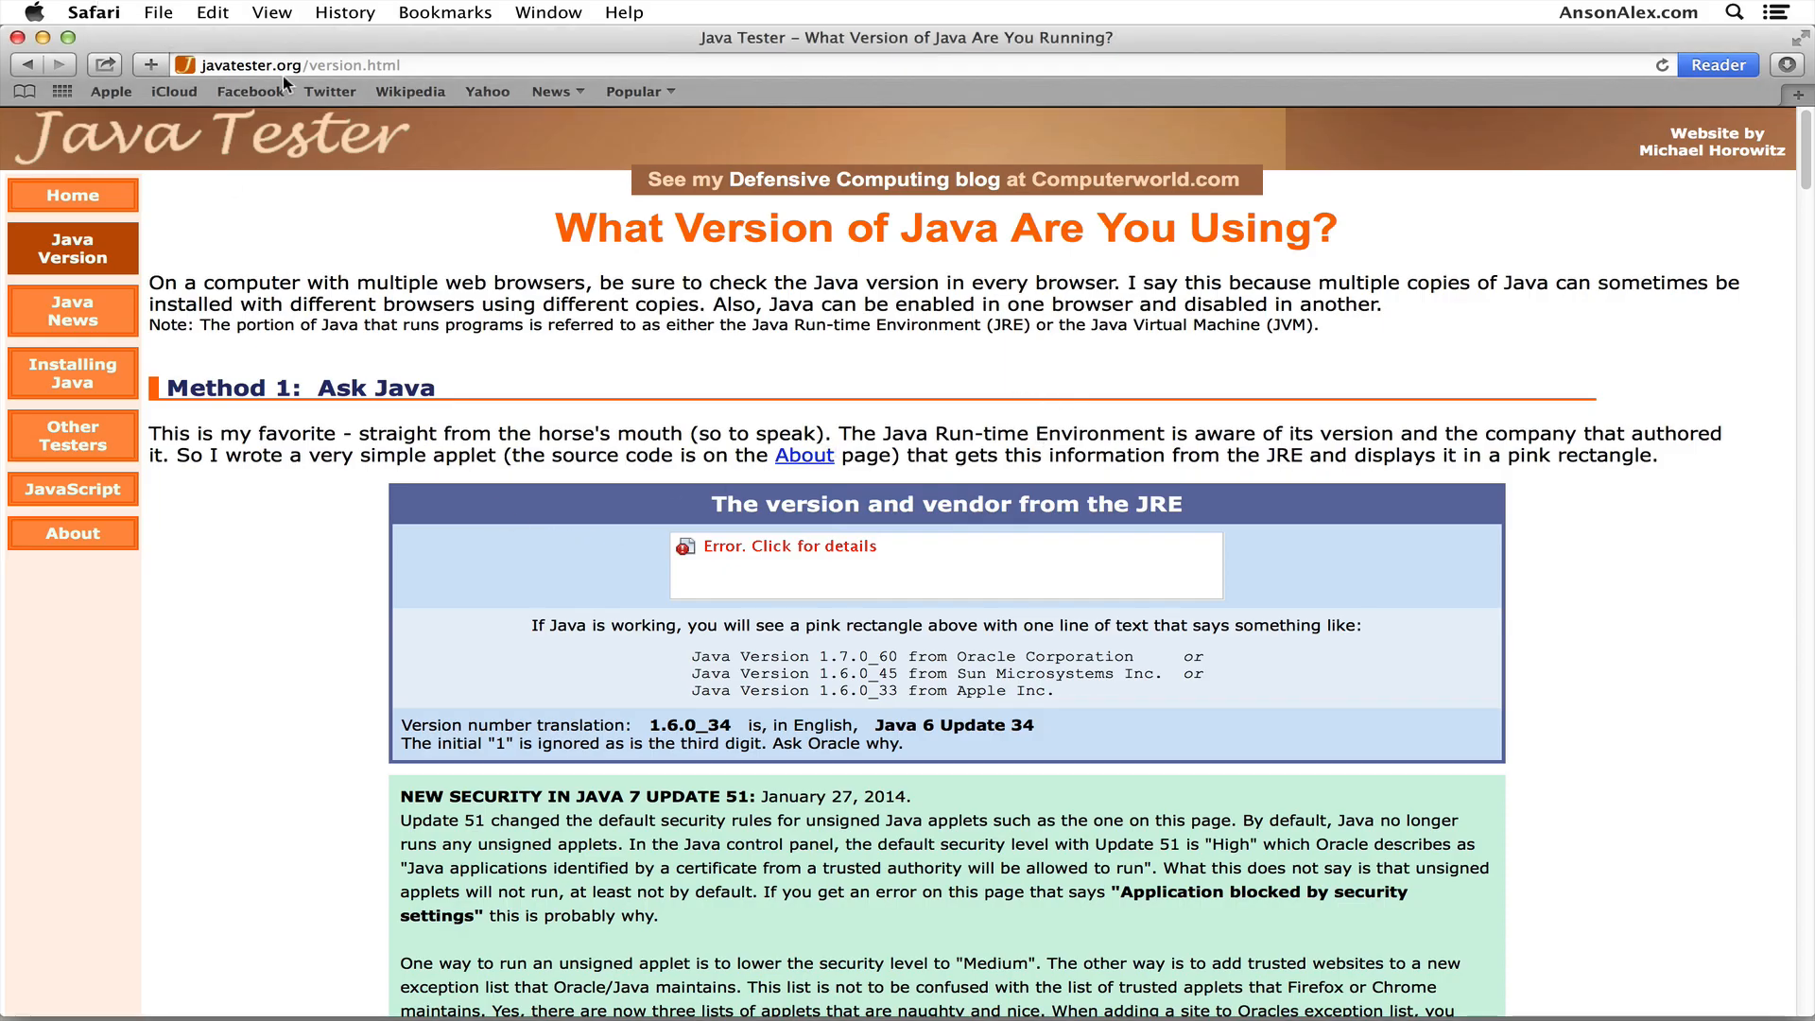
mouse_move(278, 65)
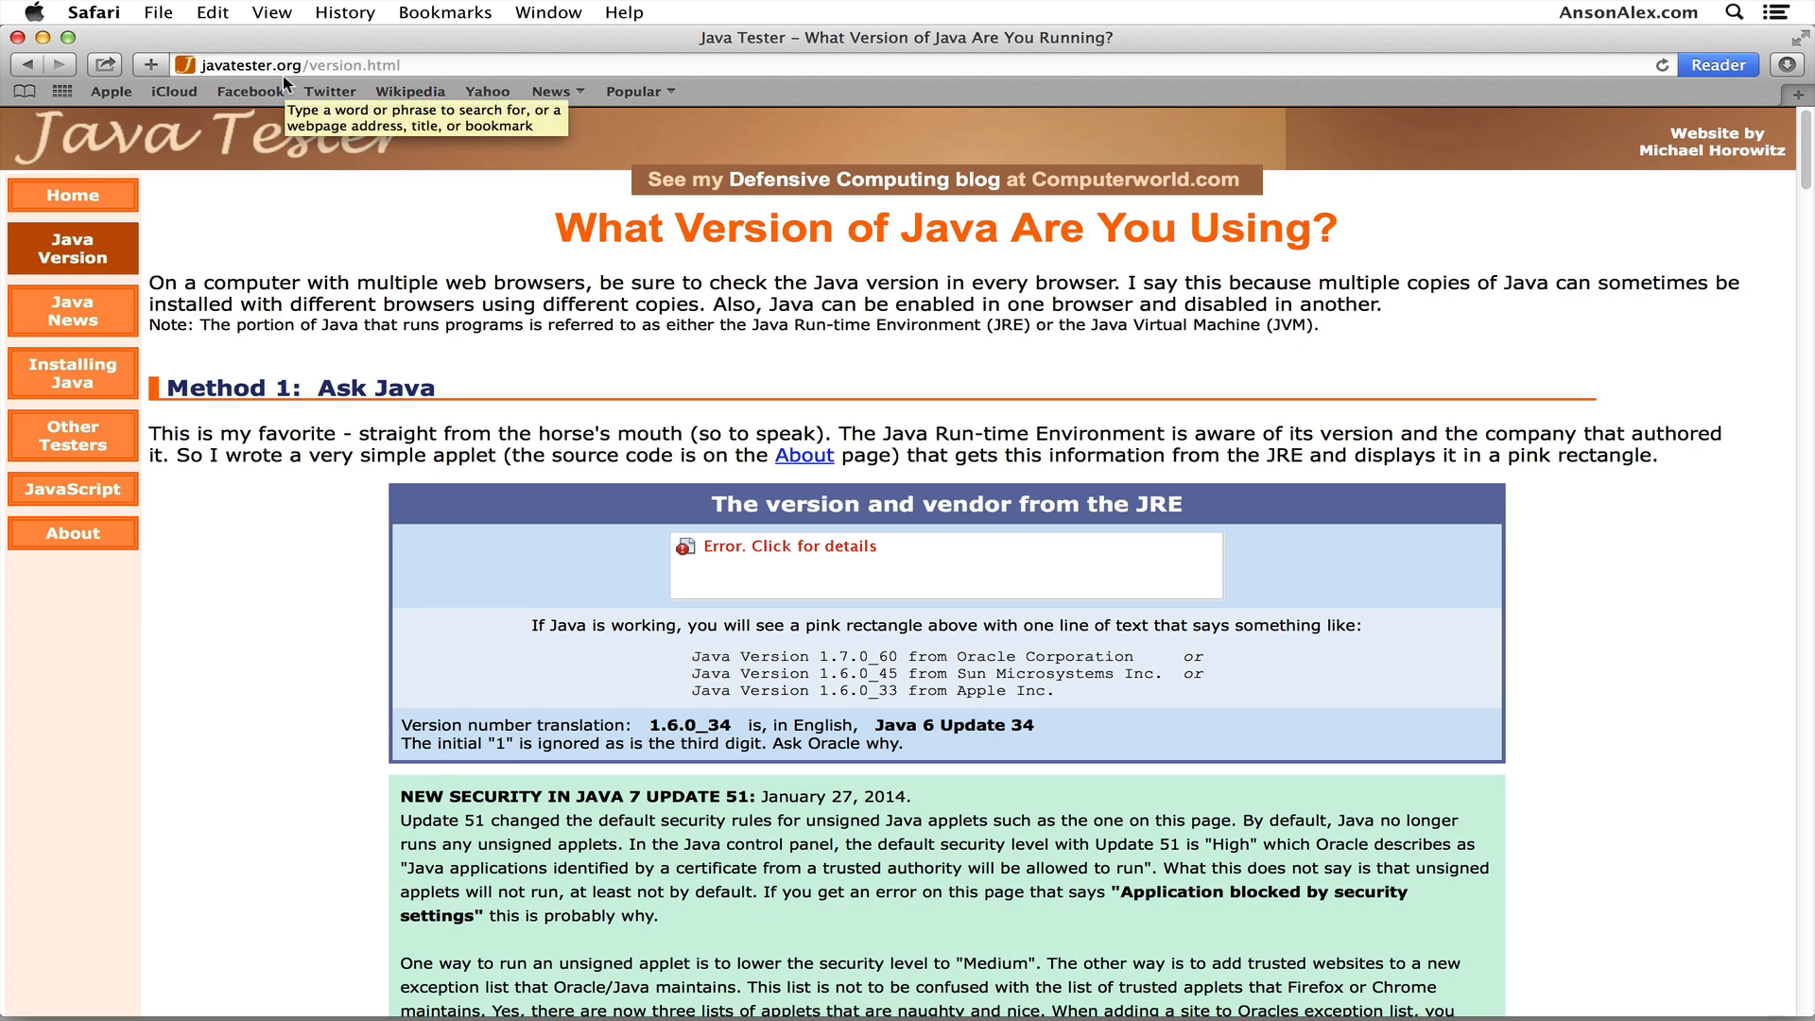
mouse_move(700, 397)
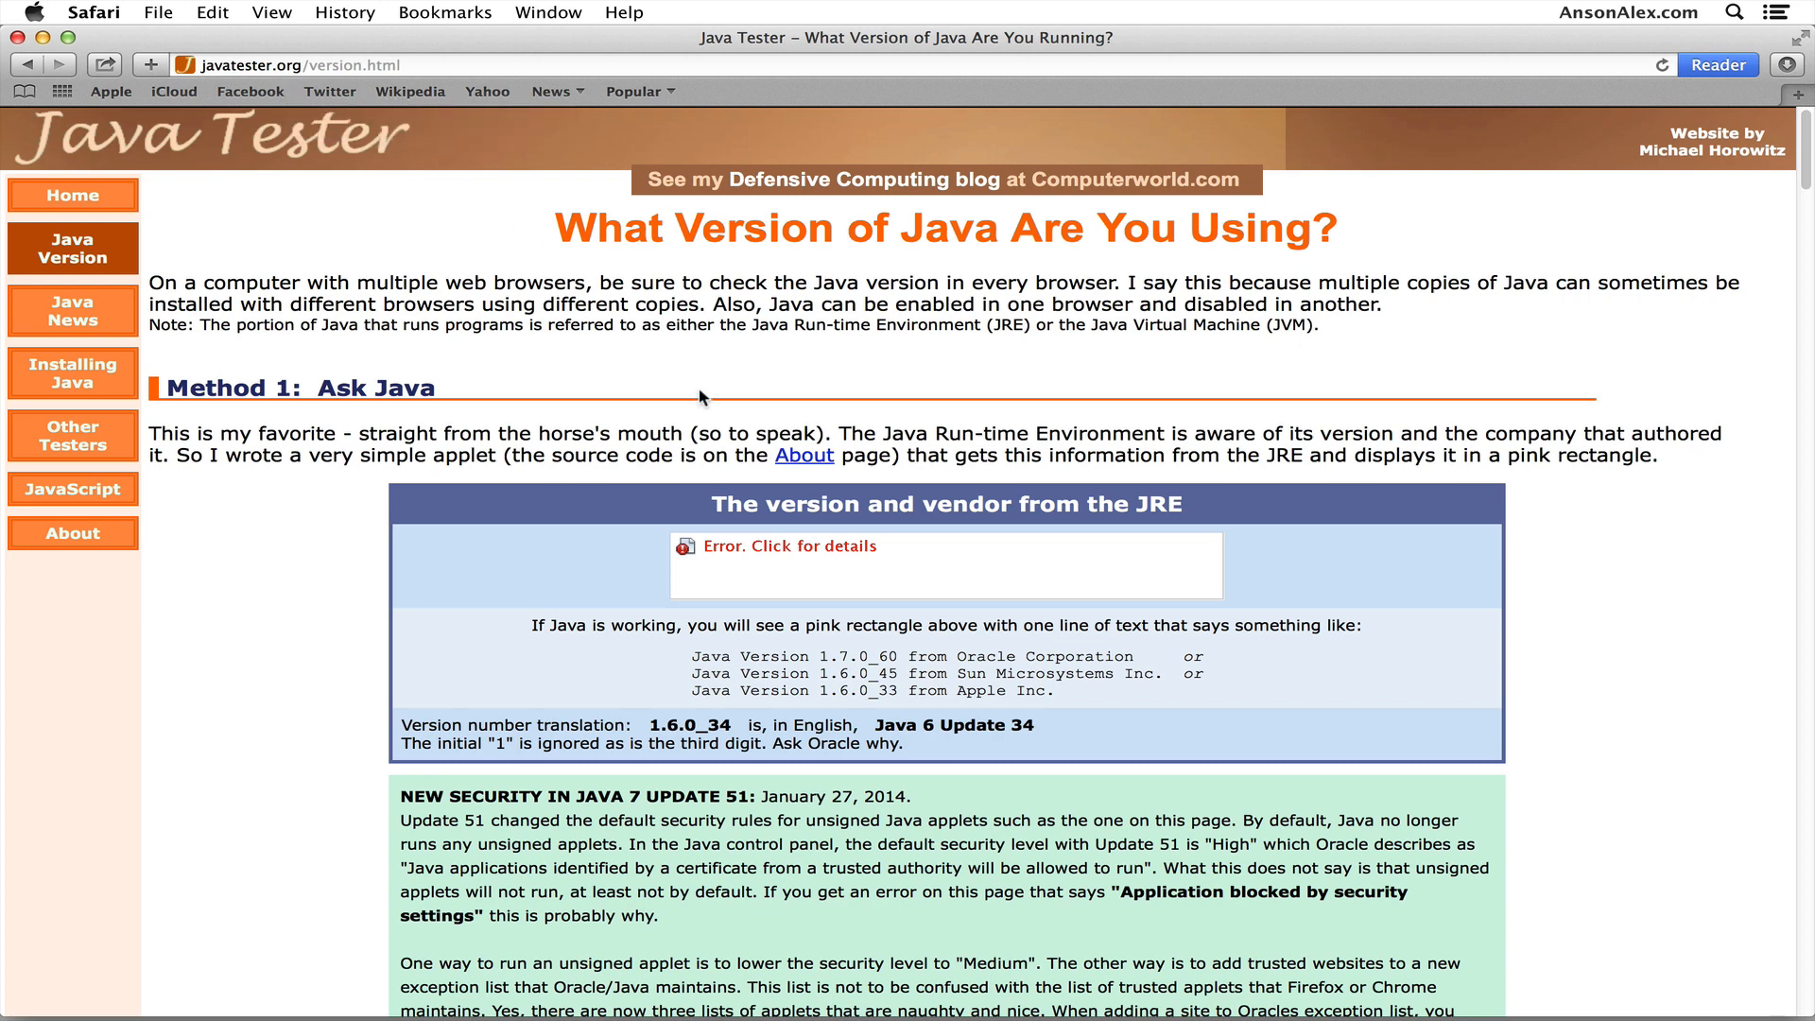
left_click(788, 545)
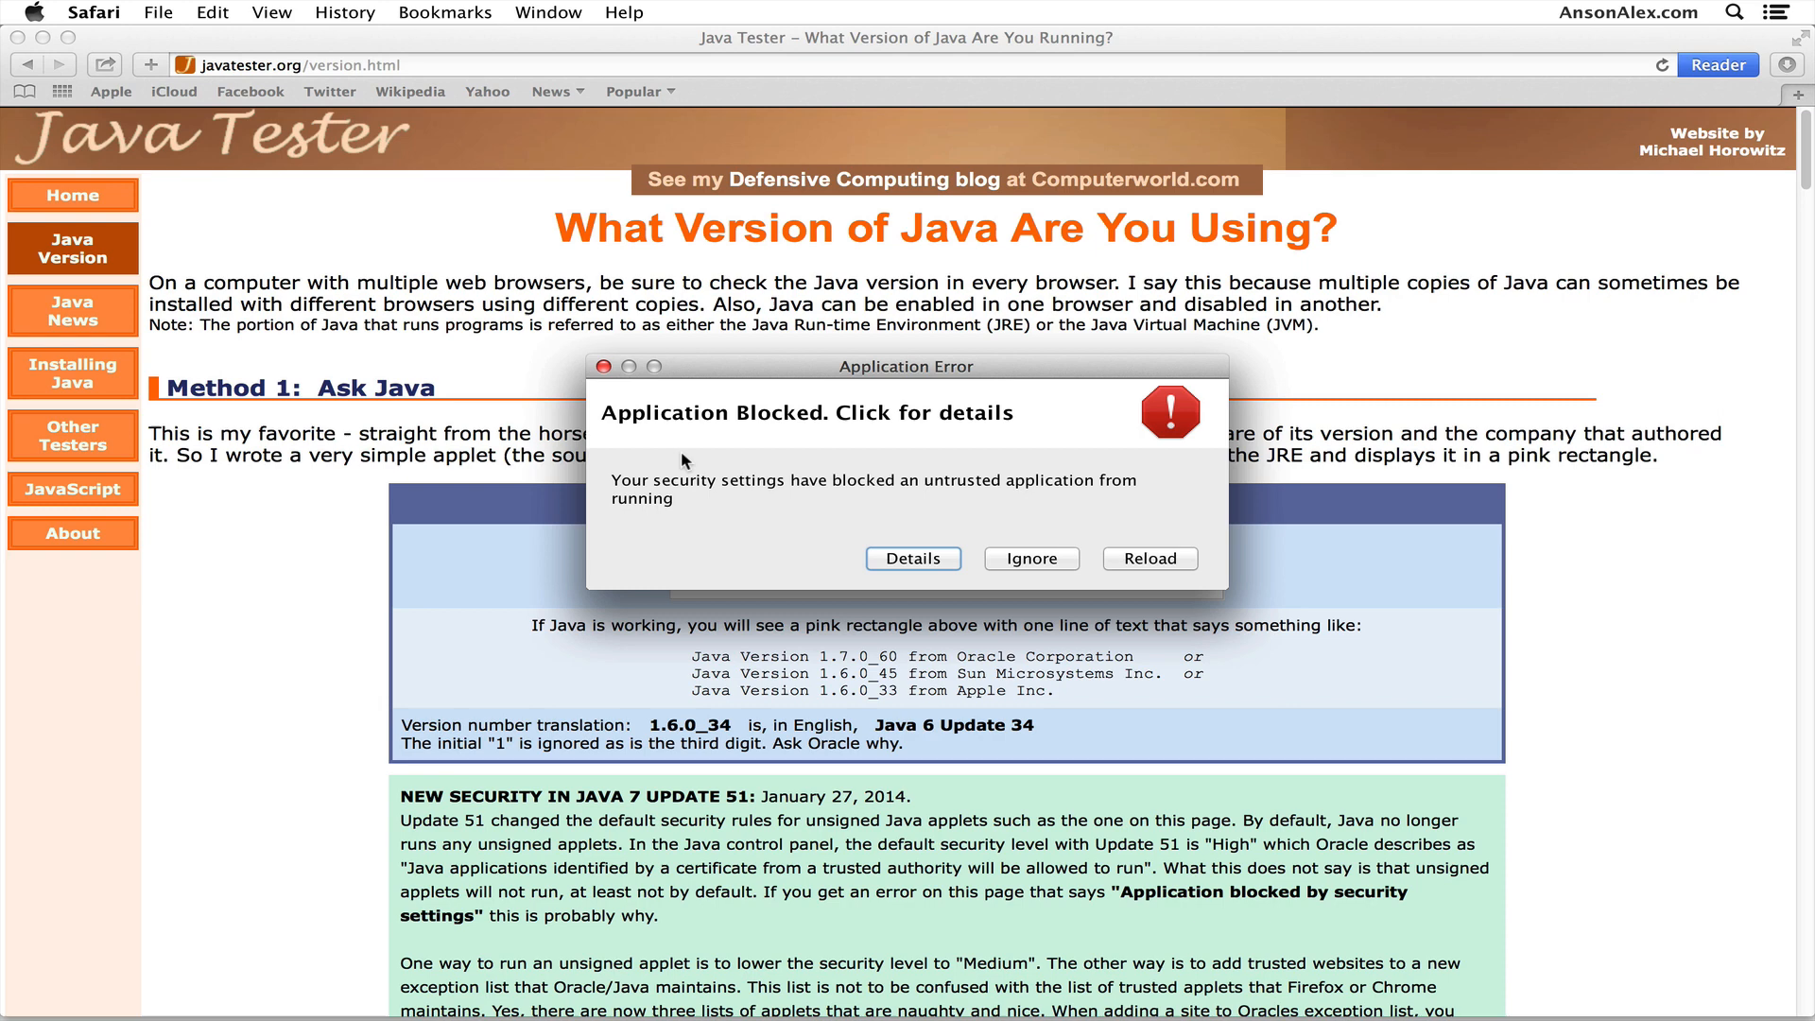
mouse_move(619, 408)
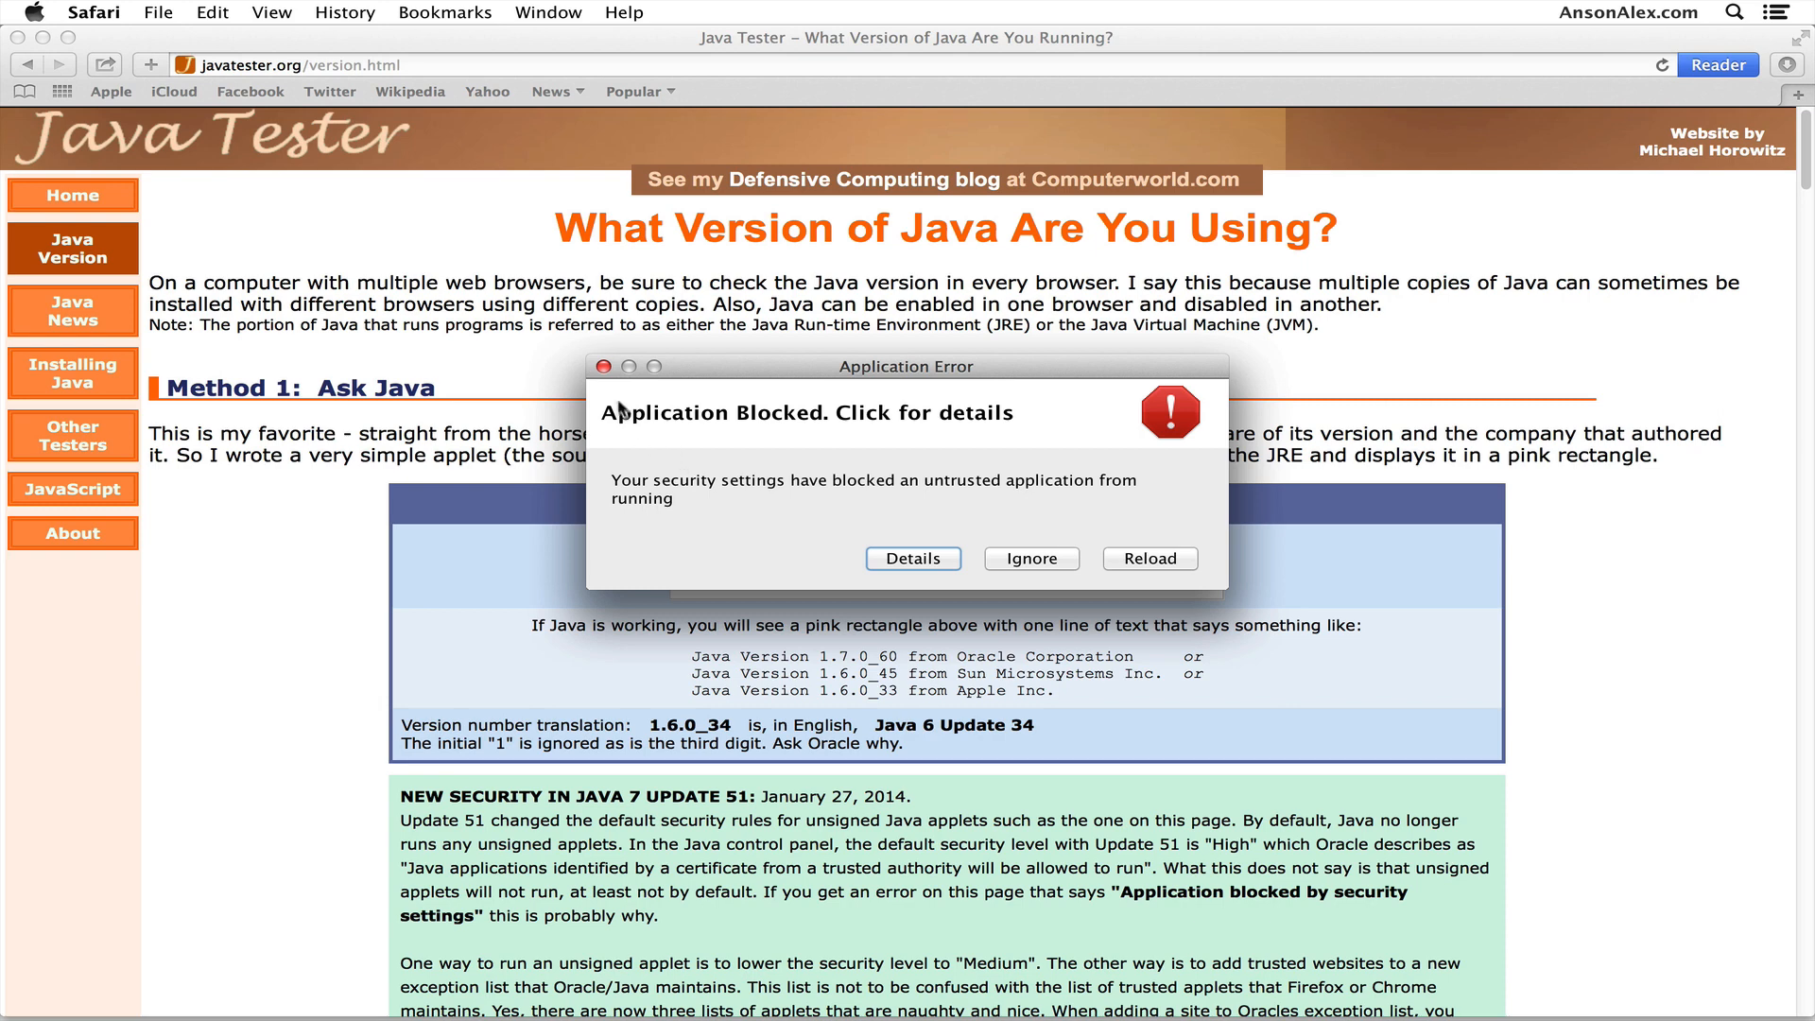
left_click(603, 367)
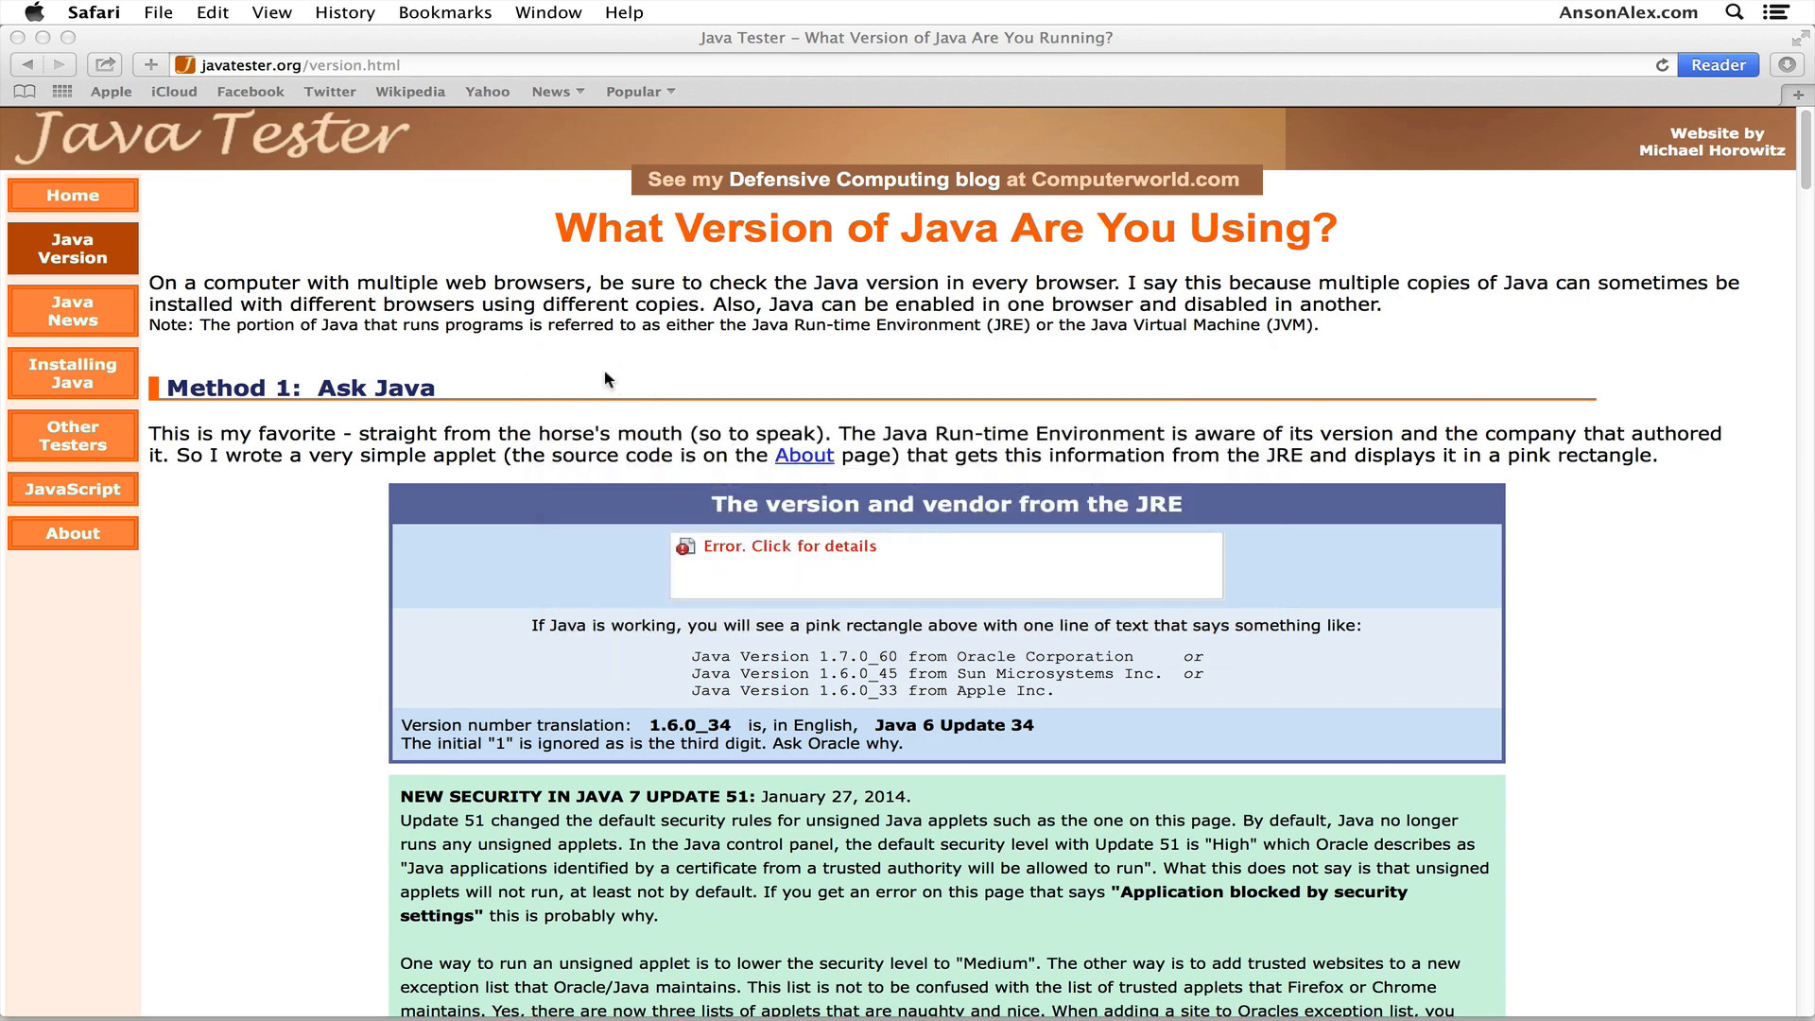
left_click(35, 13)
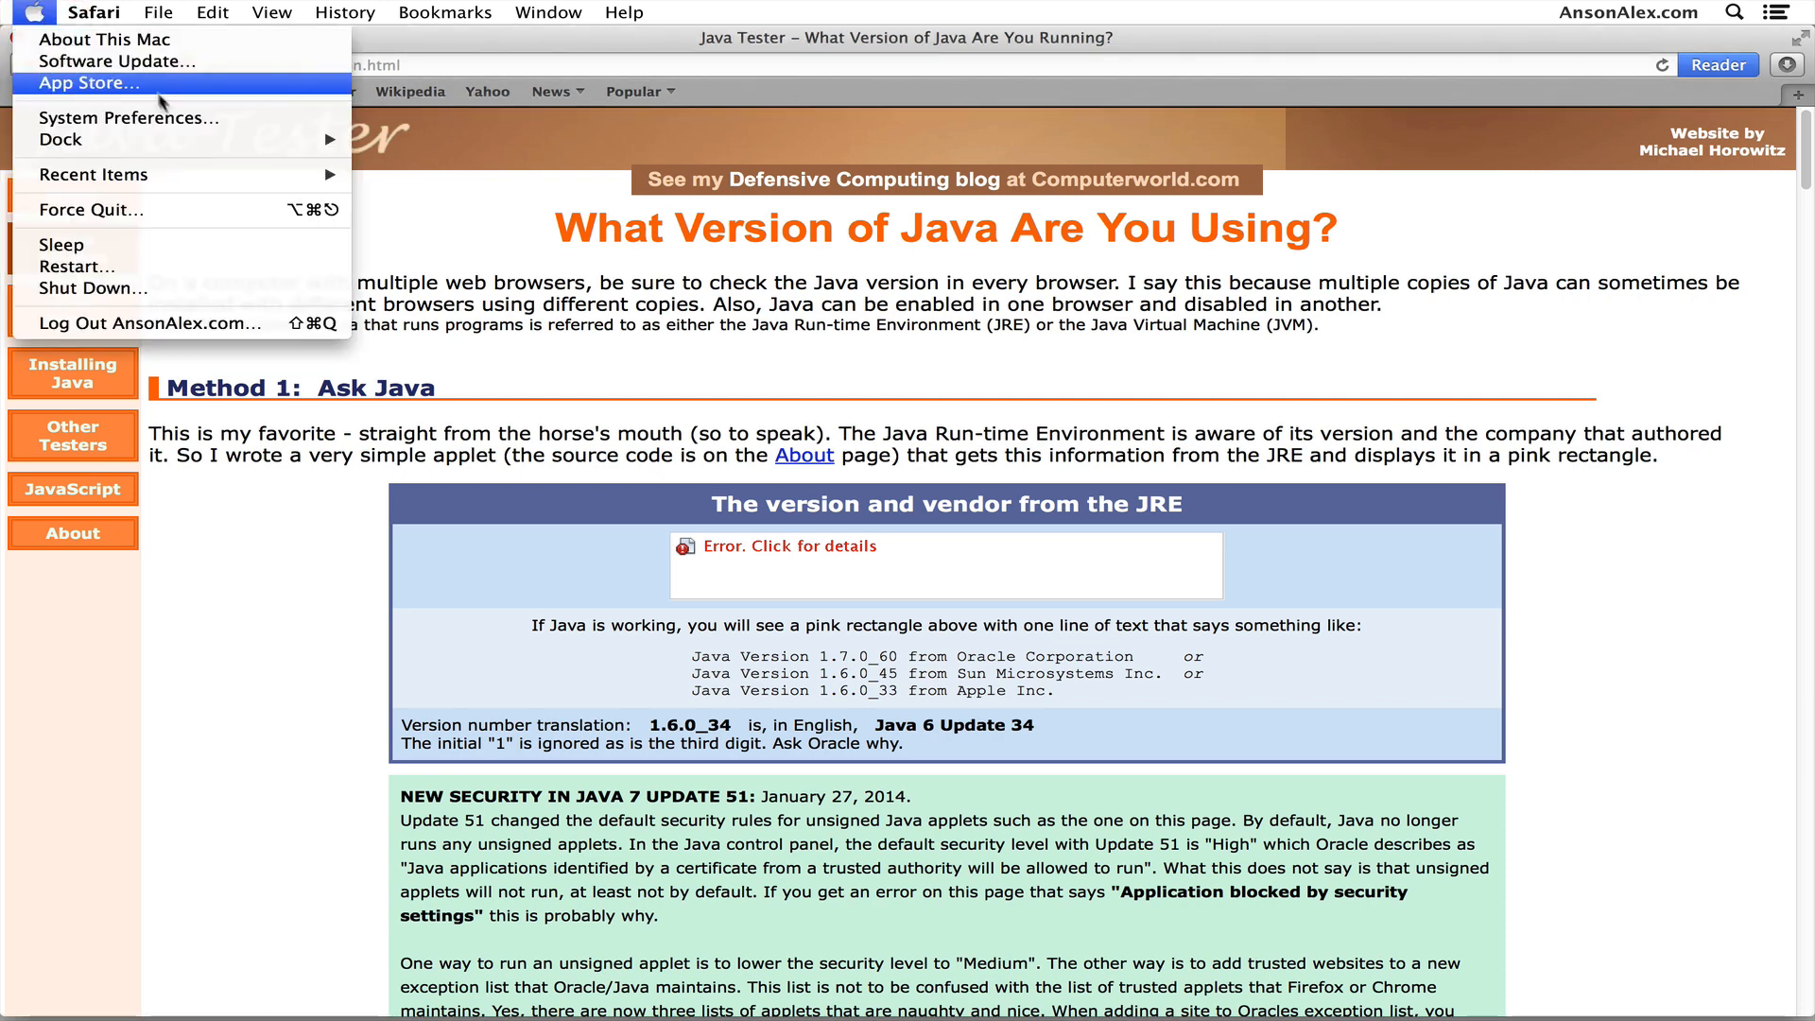
Open System Preferences and launch the Java preference pane
left_click(130, 117)
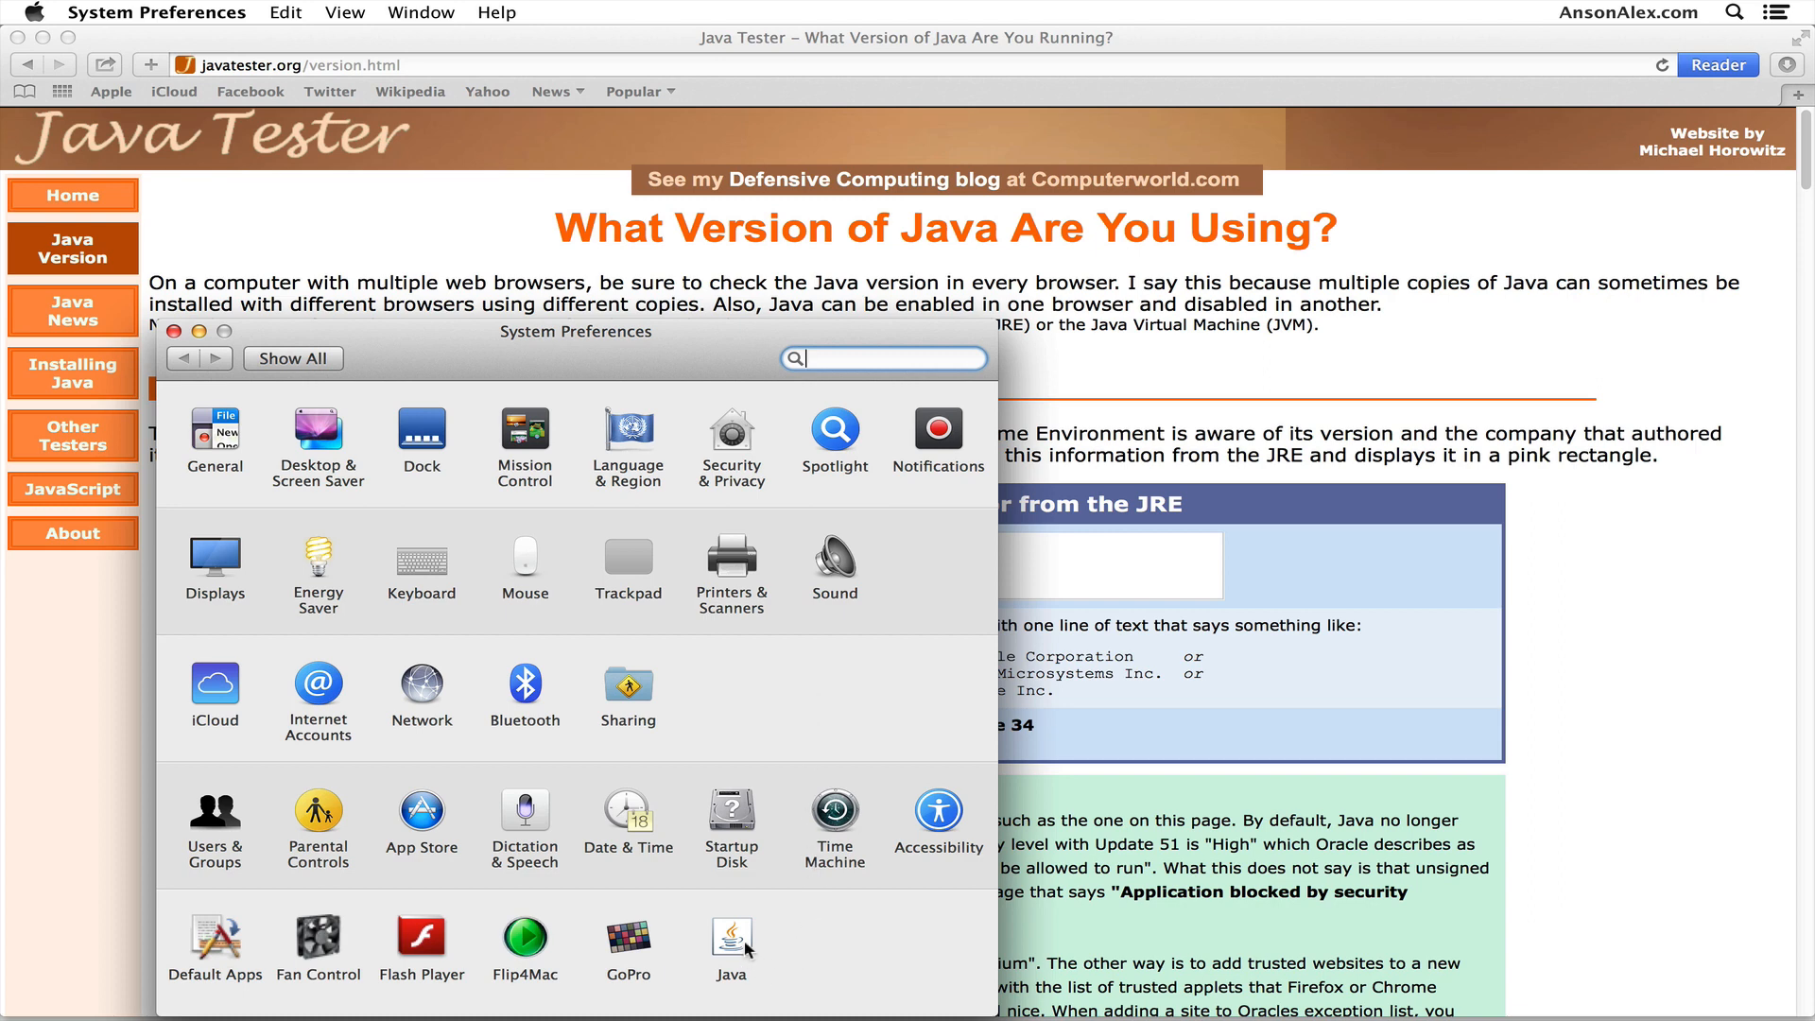
left_click(731, 938)
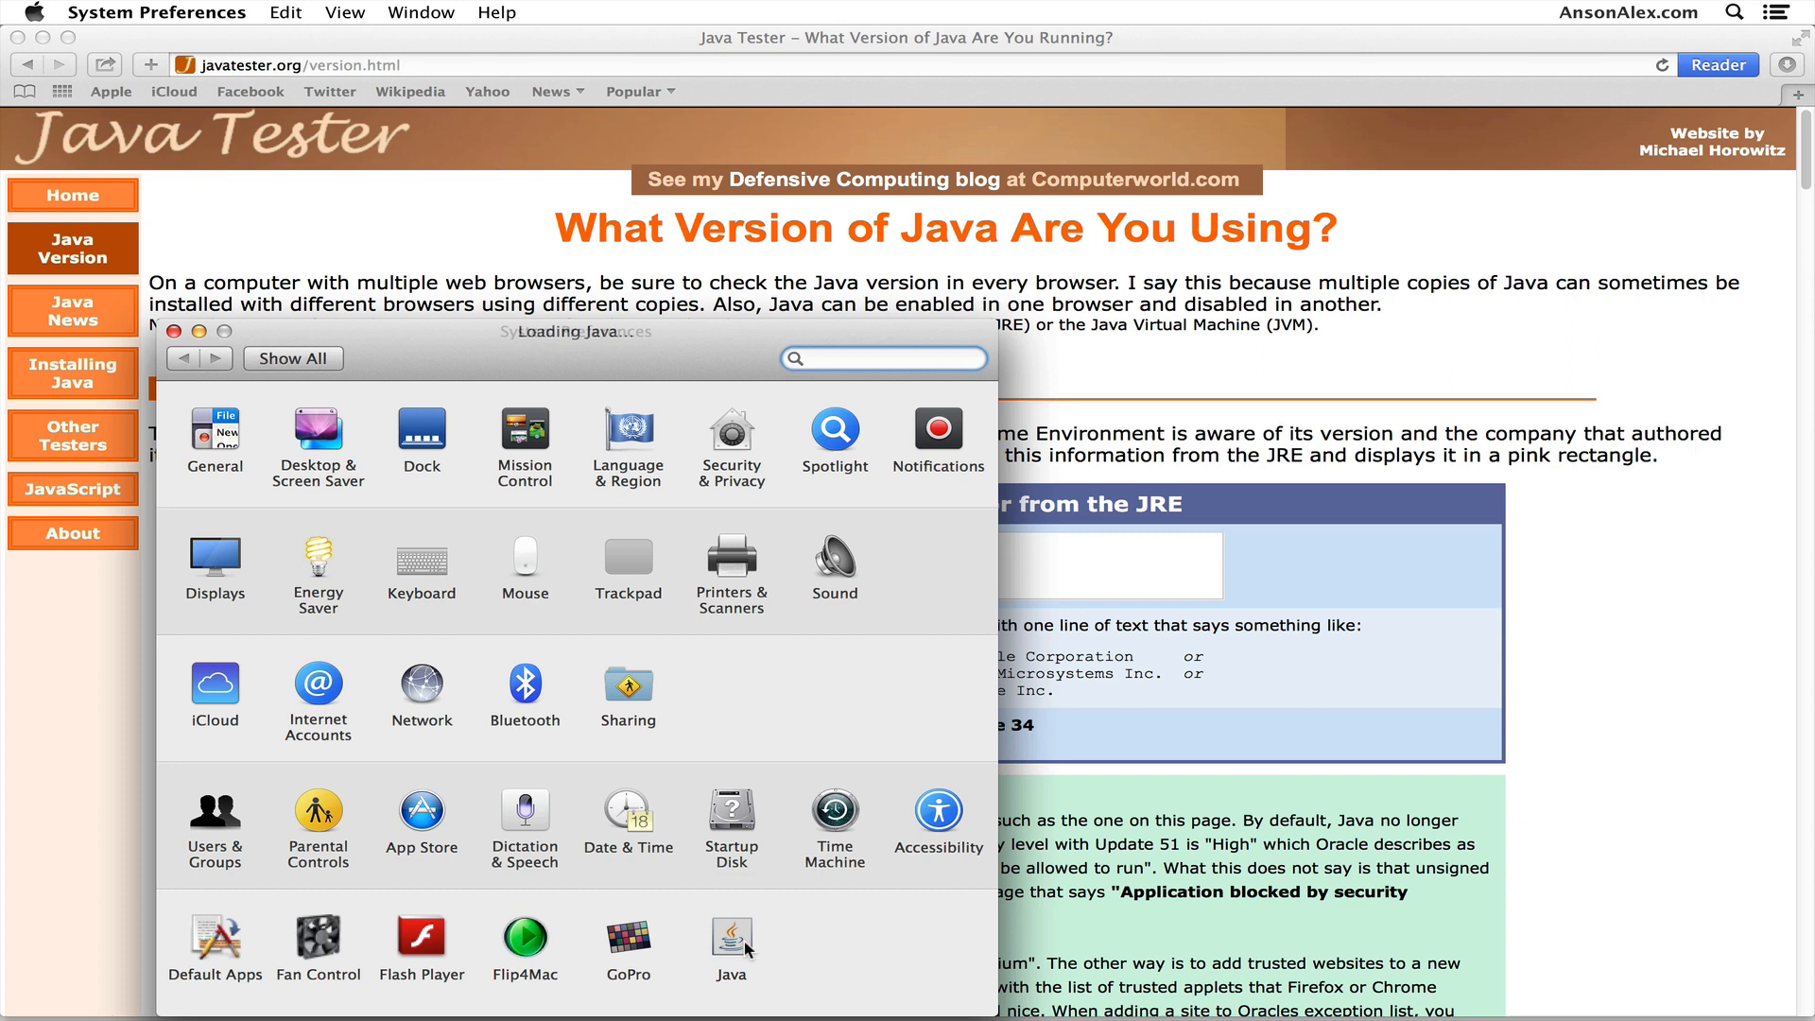
left_click(731, 935)
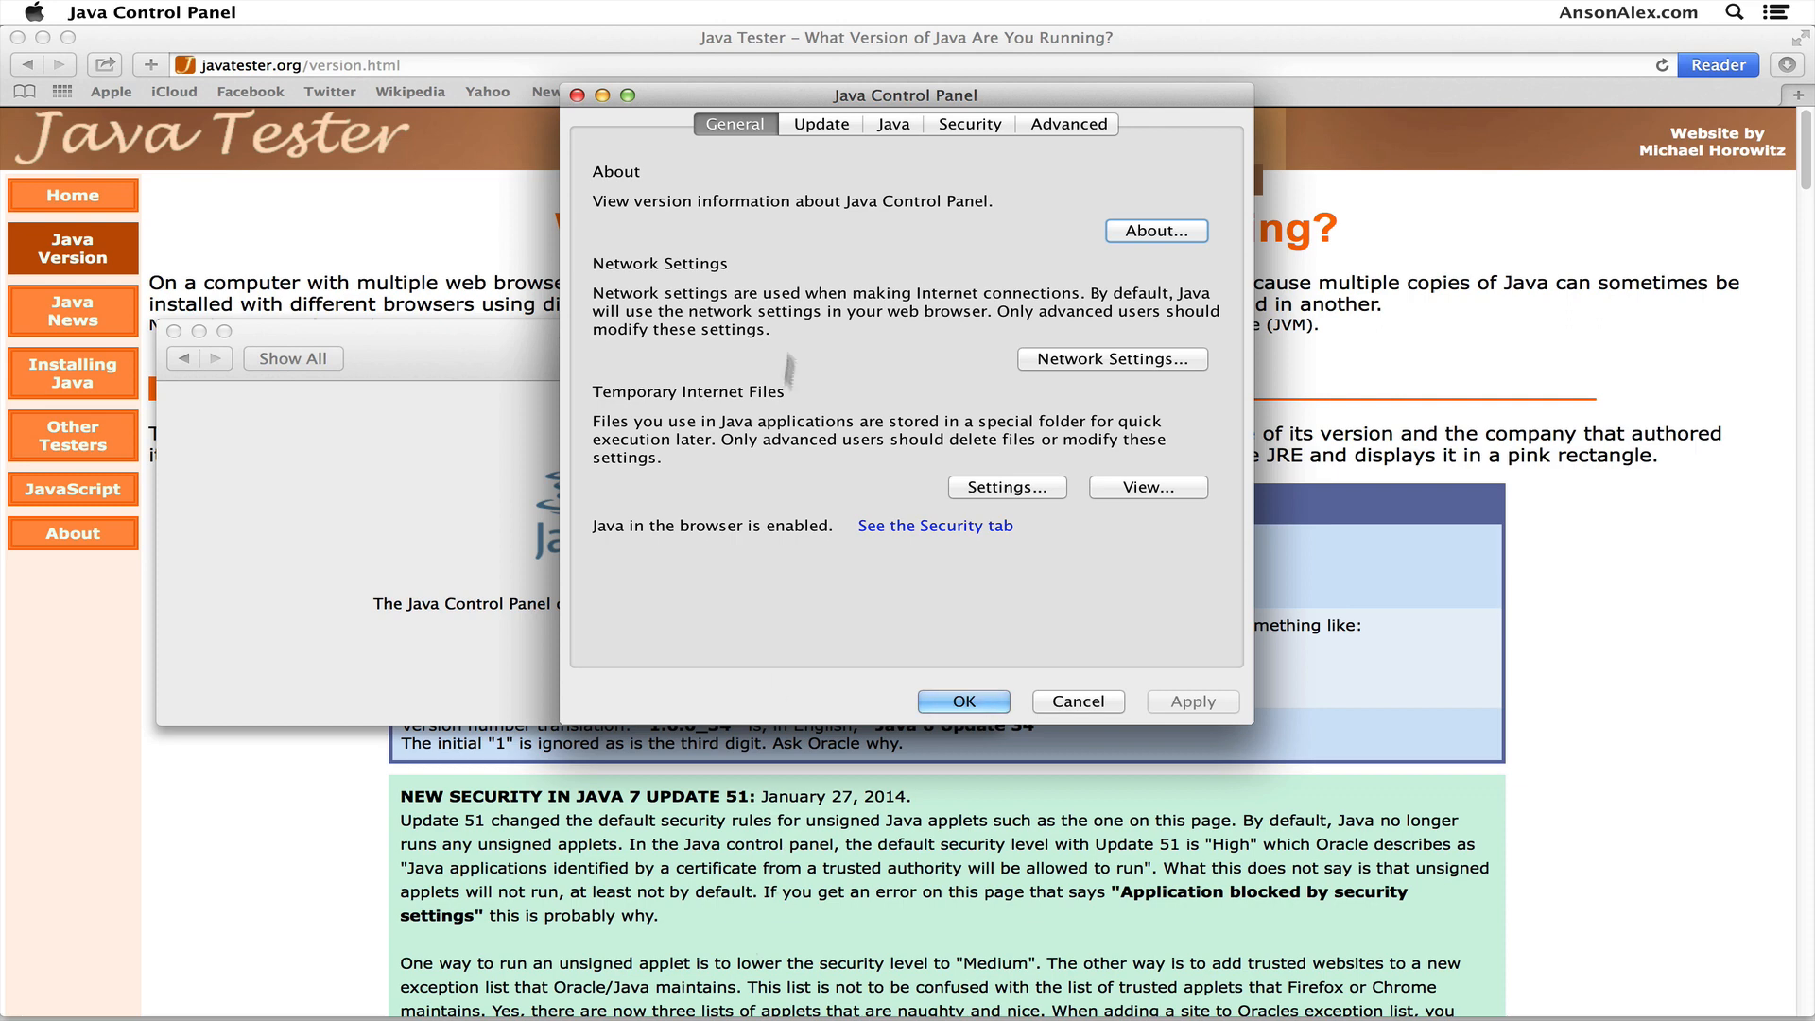
Check the Update tab, confirming Java 7 Update 67 is the recommended version
left_click(821, 124)
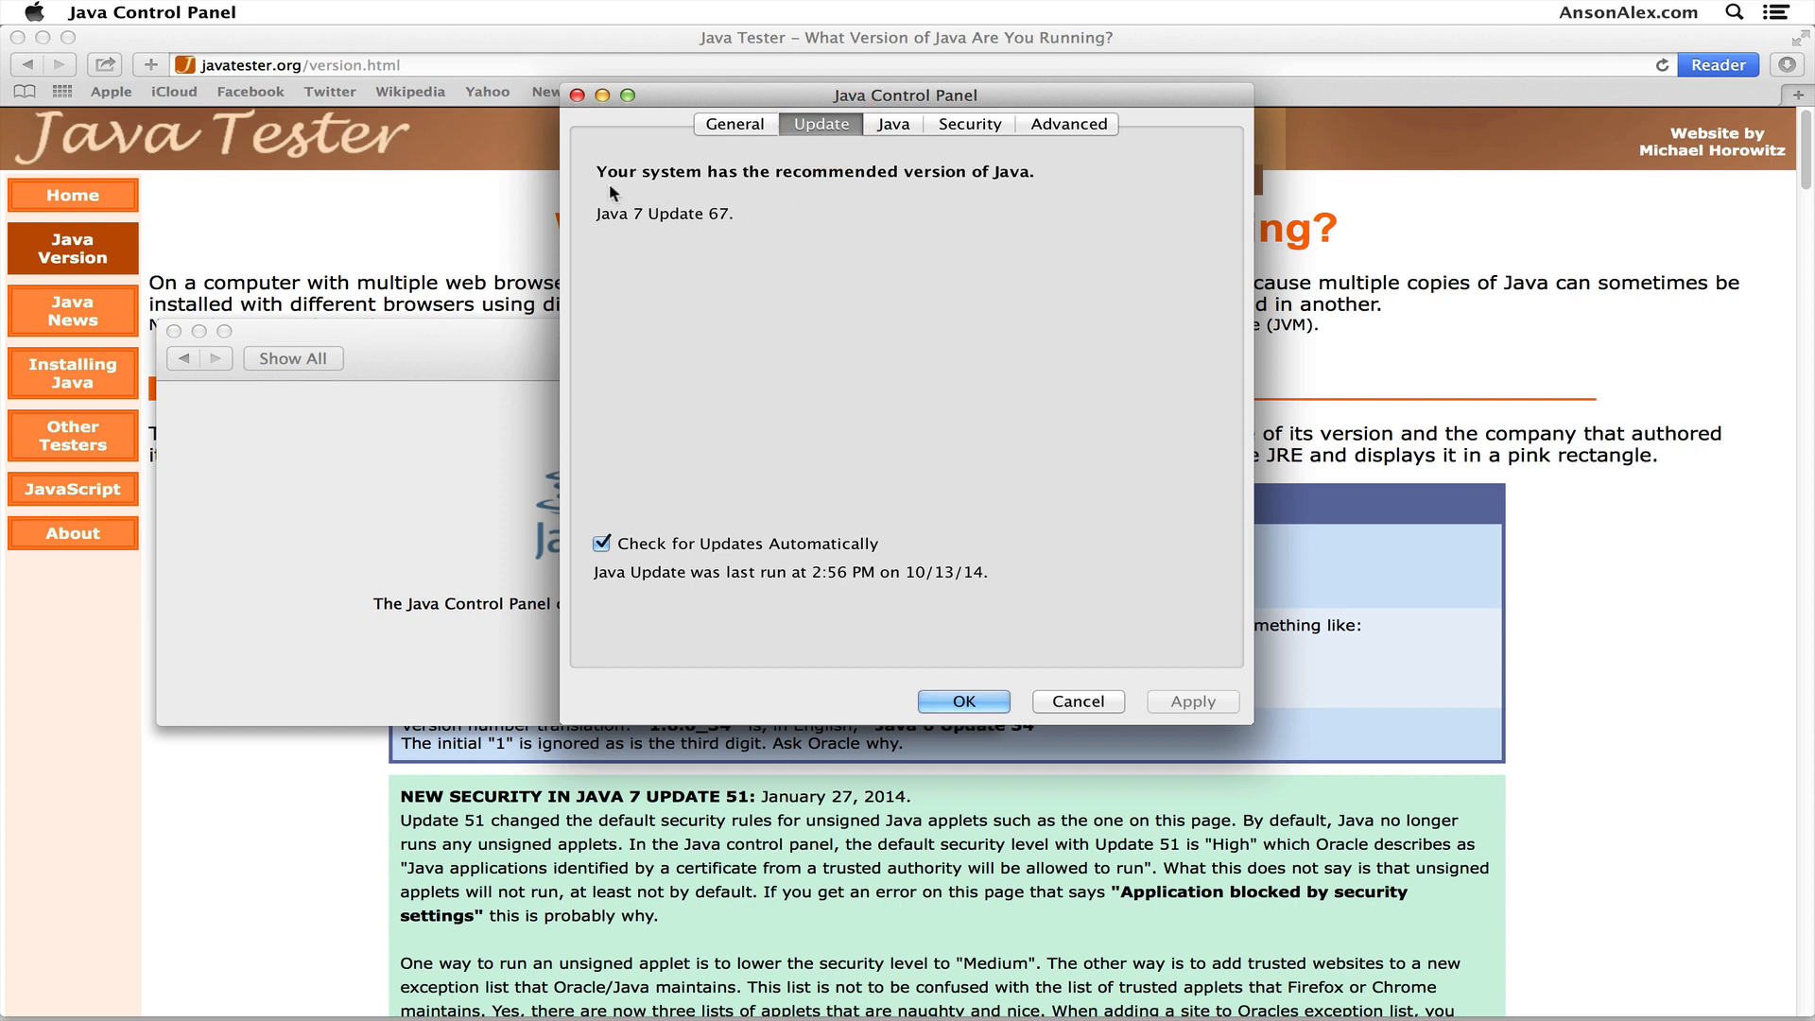
mouse_move(895, 198)
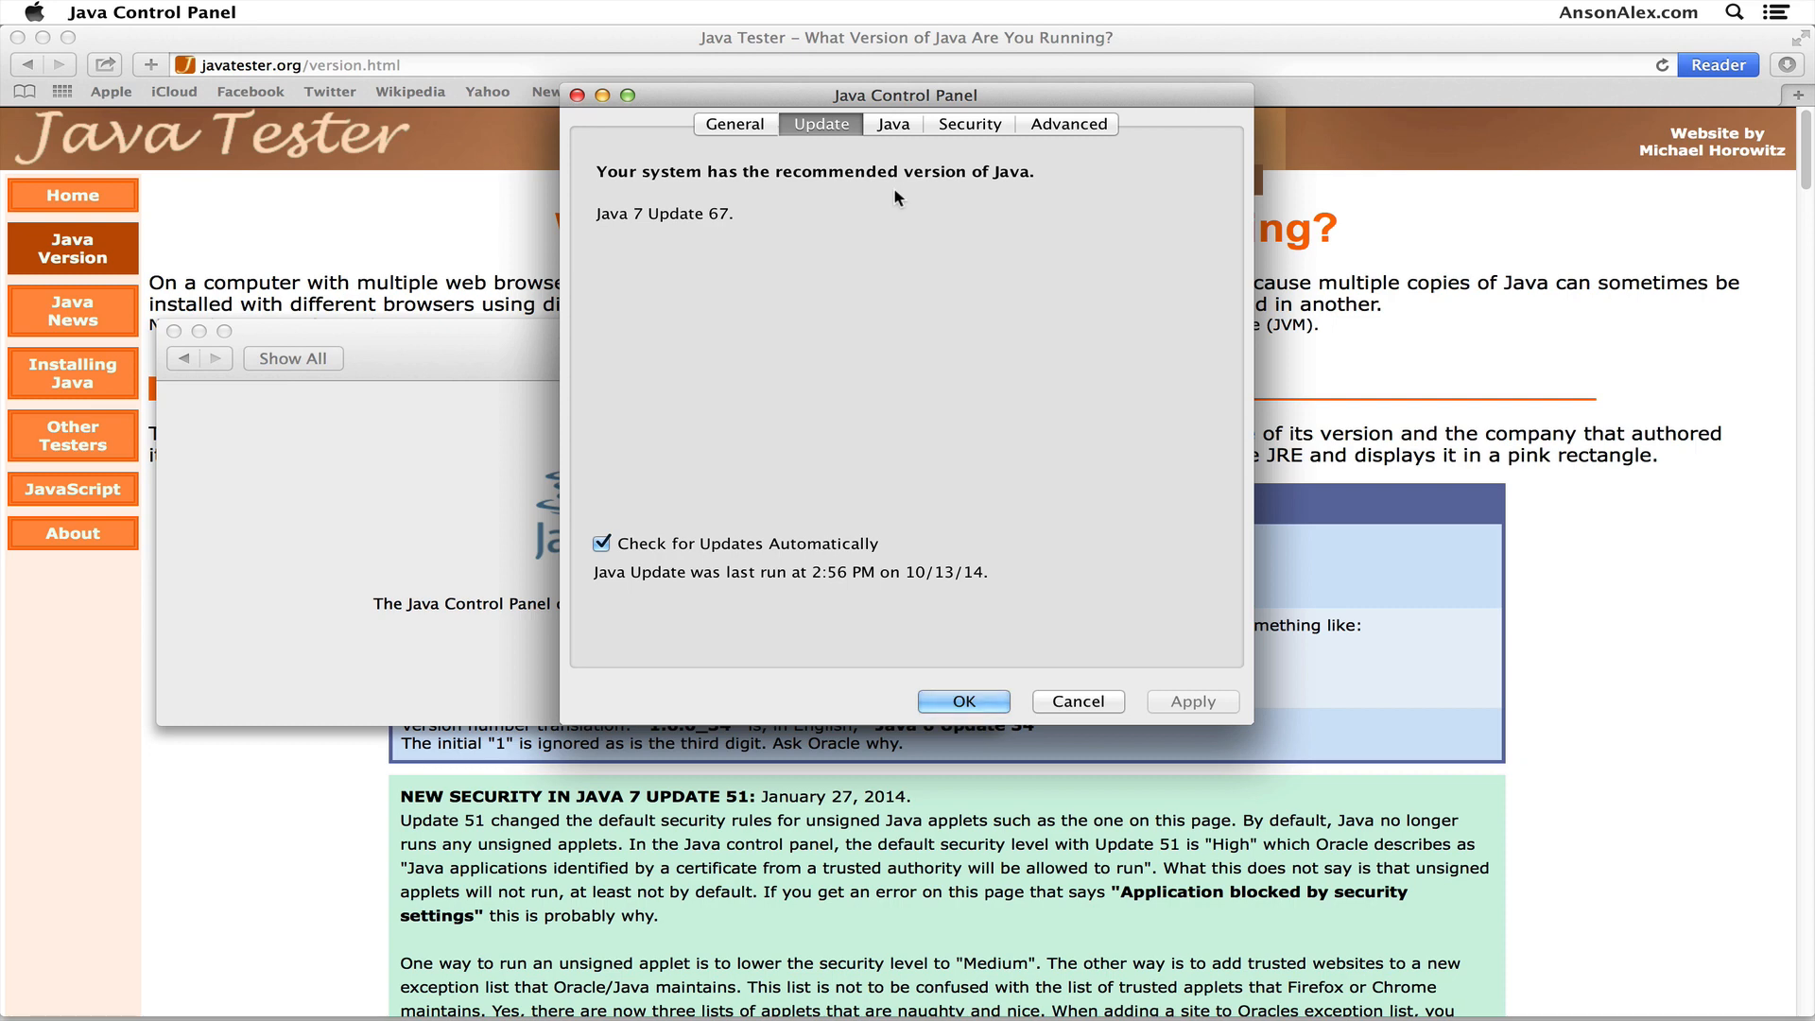
mouse_move(985, 136)
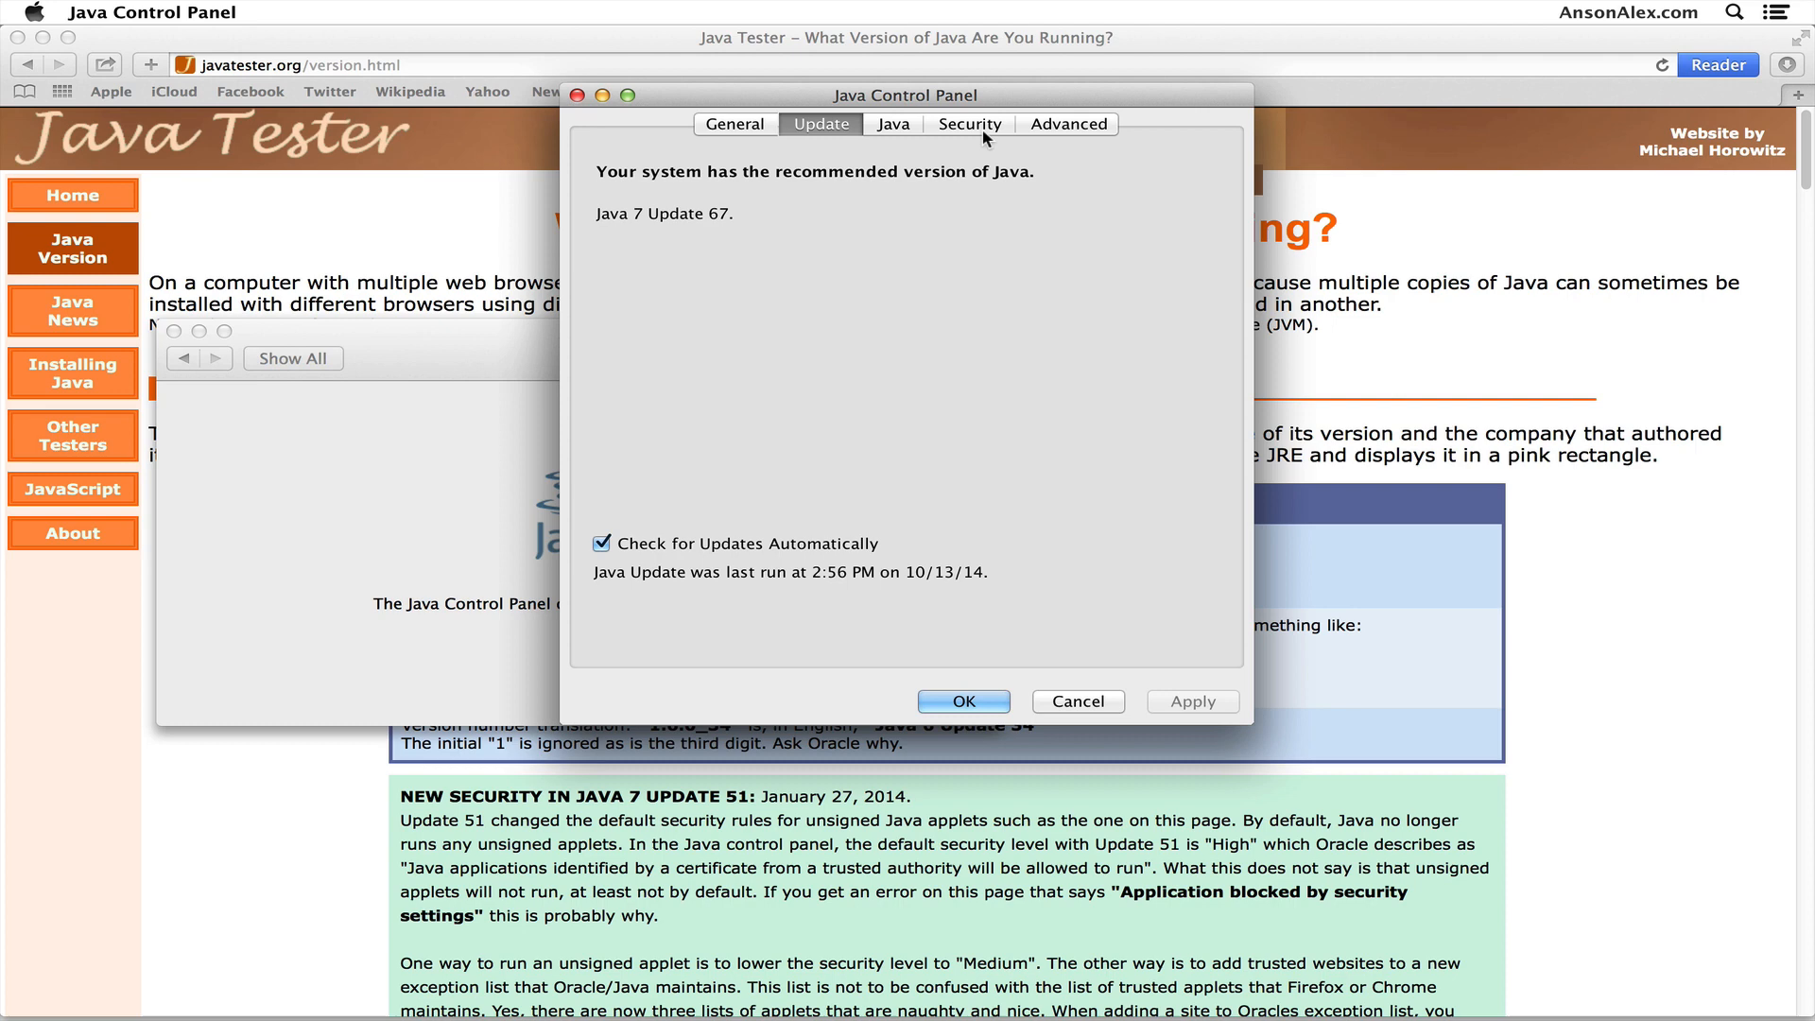
Show the Security tab, with the level at High and no exception sites
left_click(970, 124)
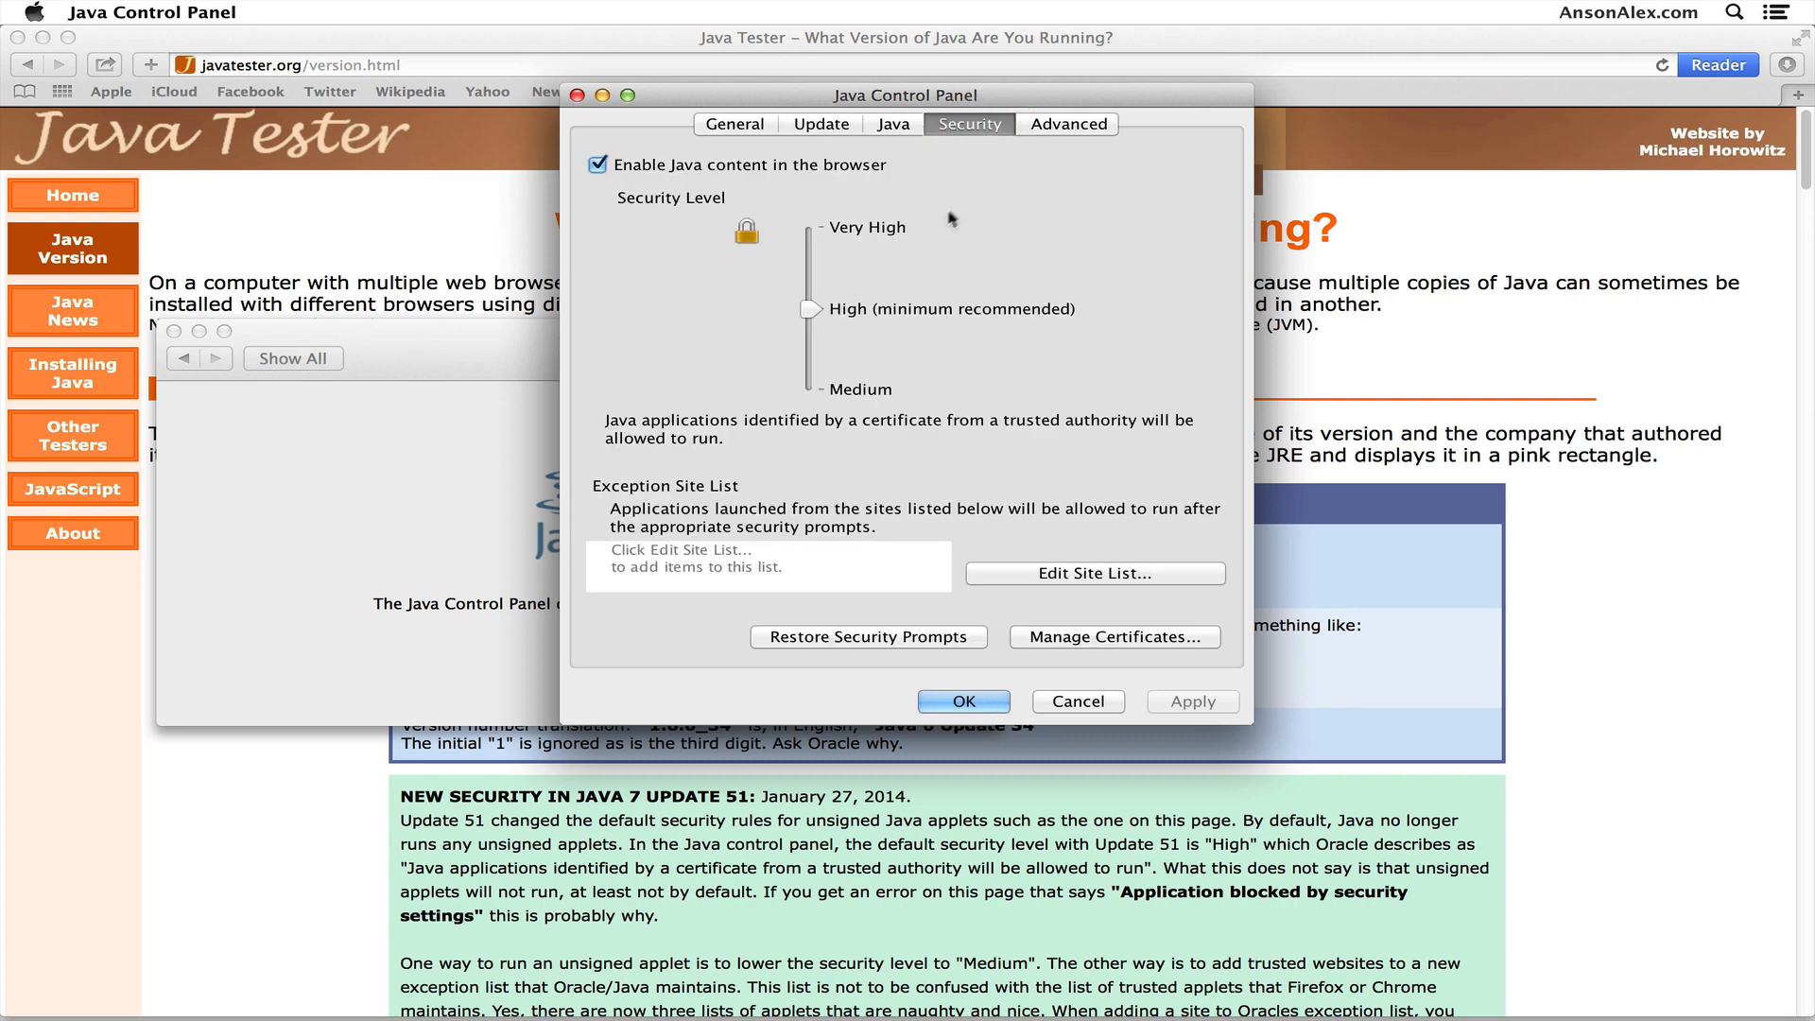
mouse_move(872, 325)
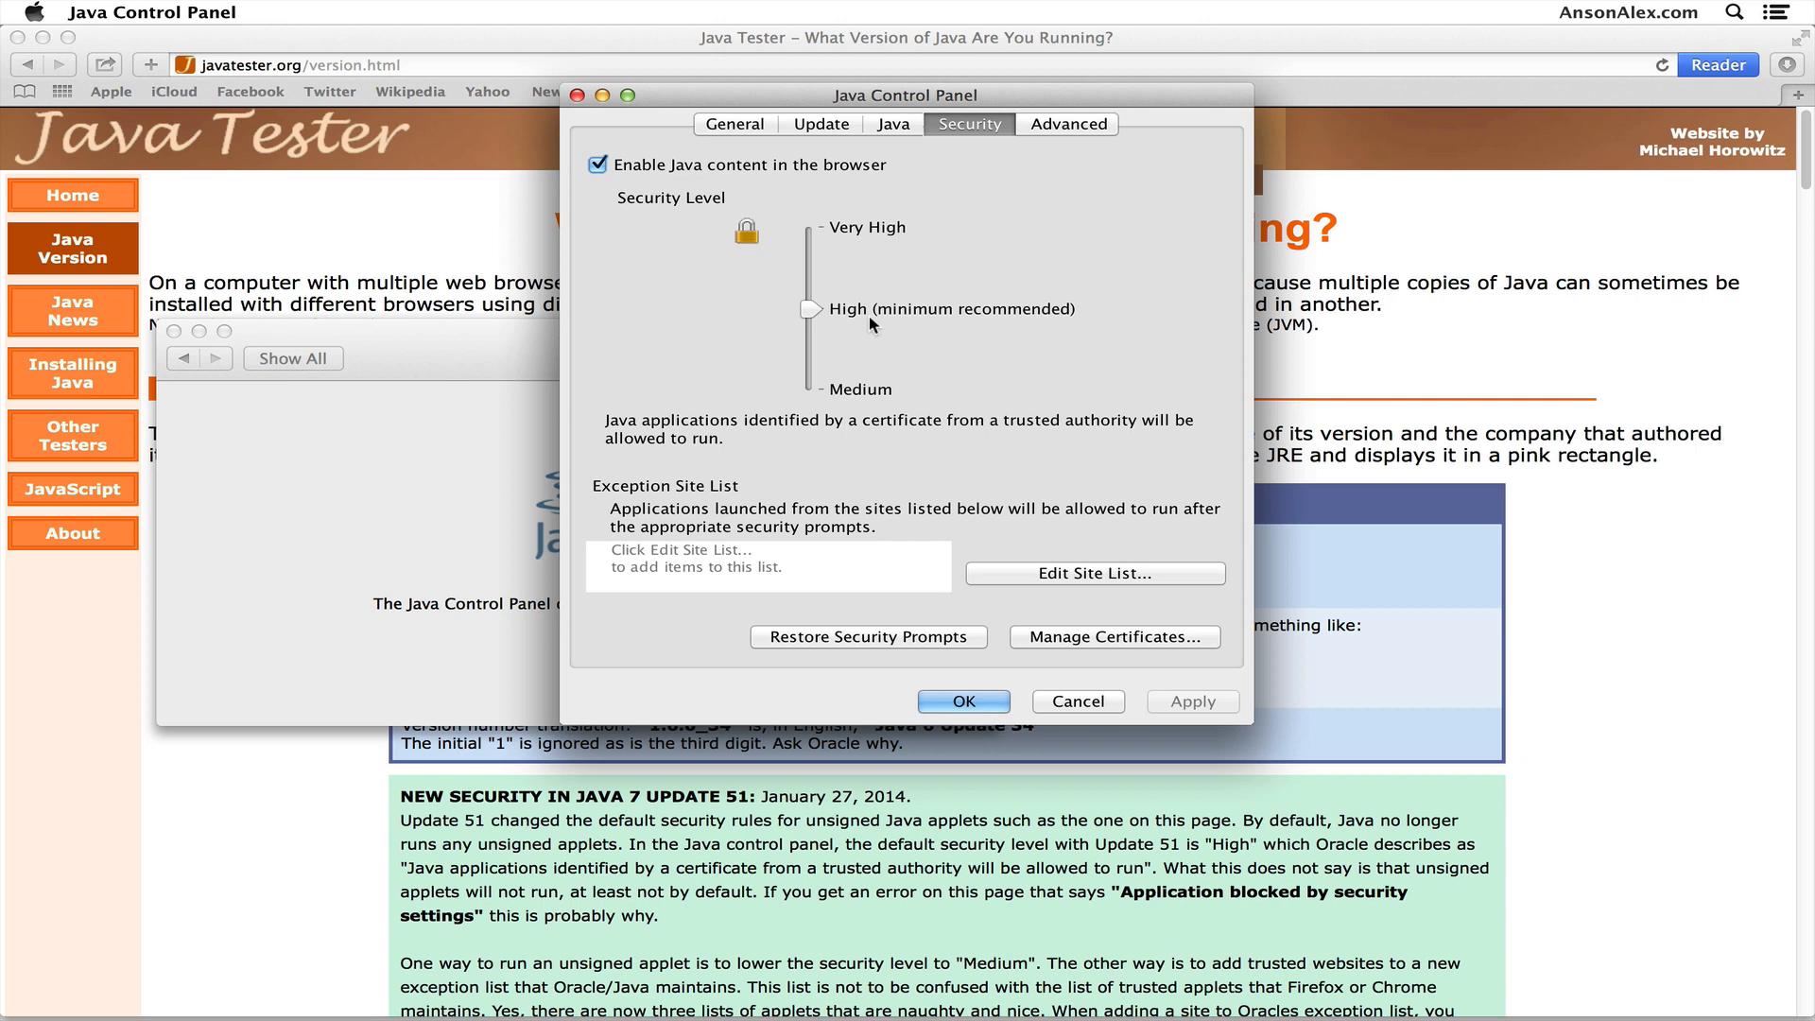
mouse_move(744, 585)
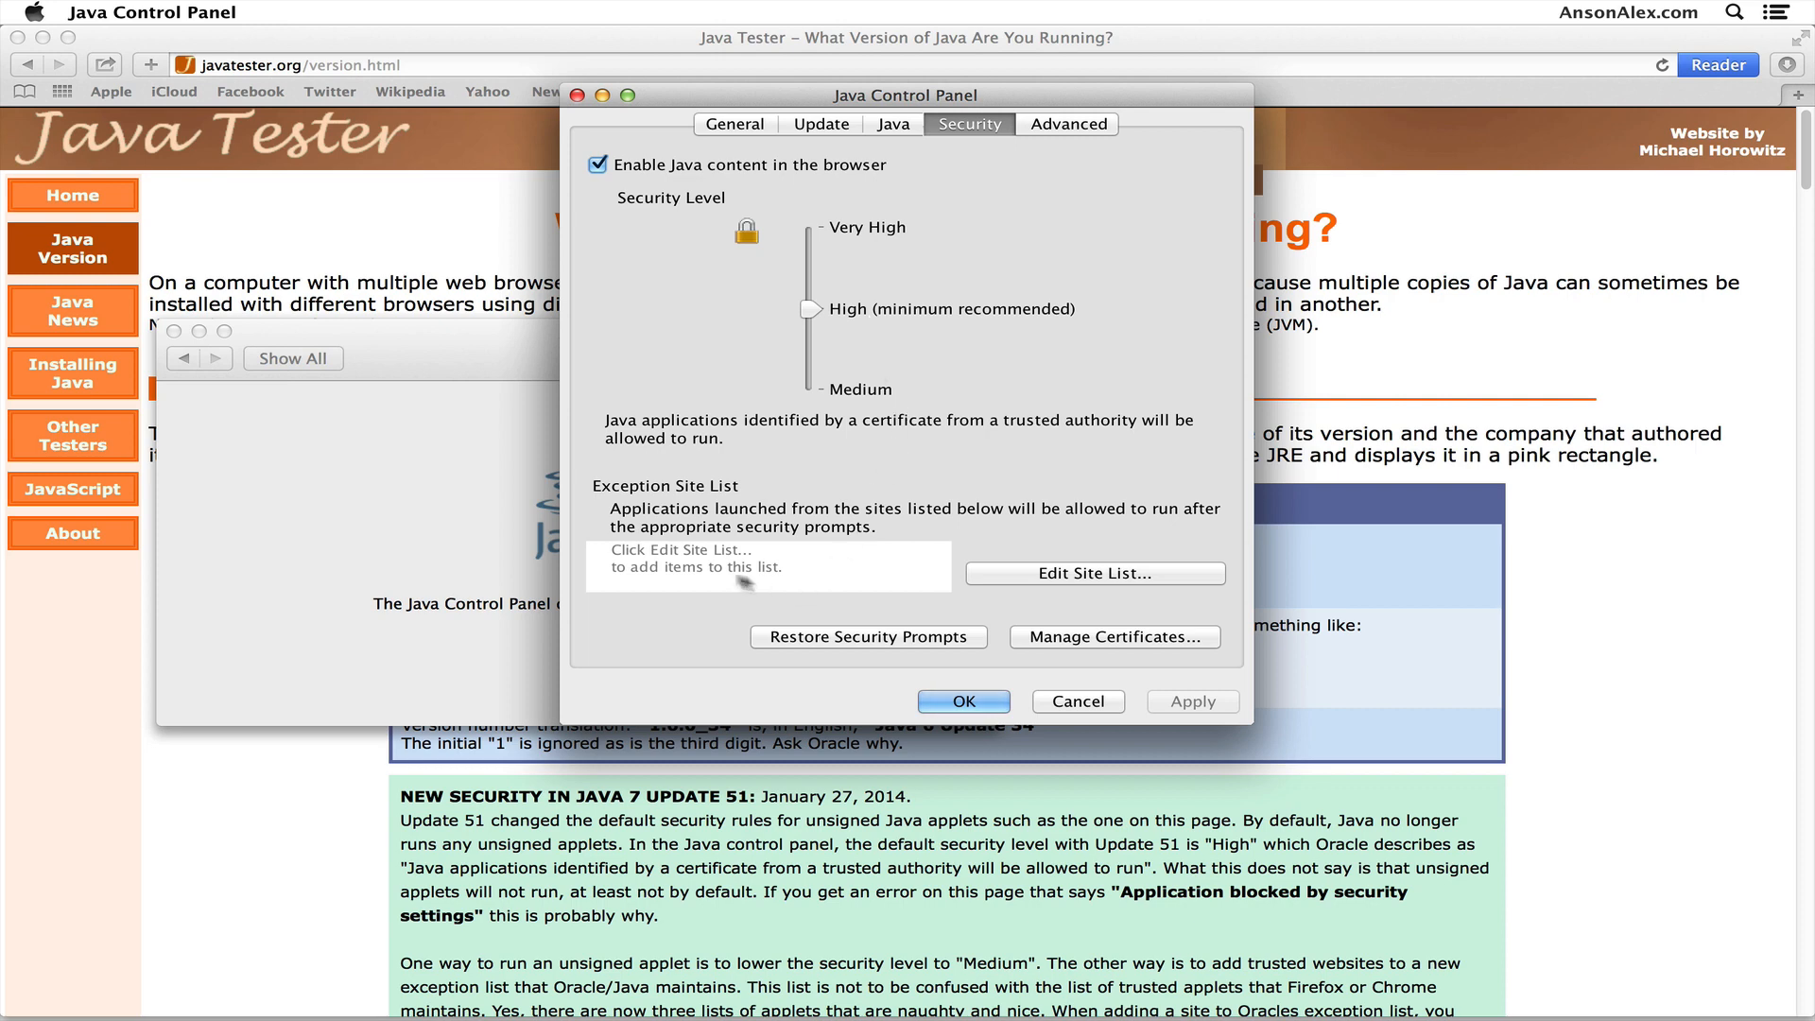
mouse_move(747, 510)
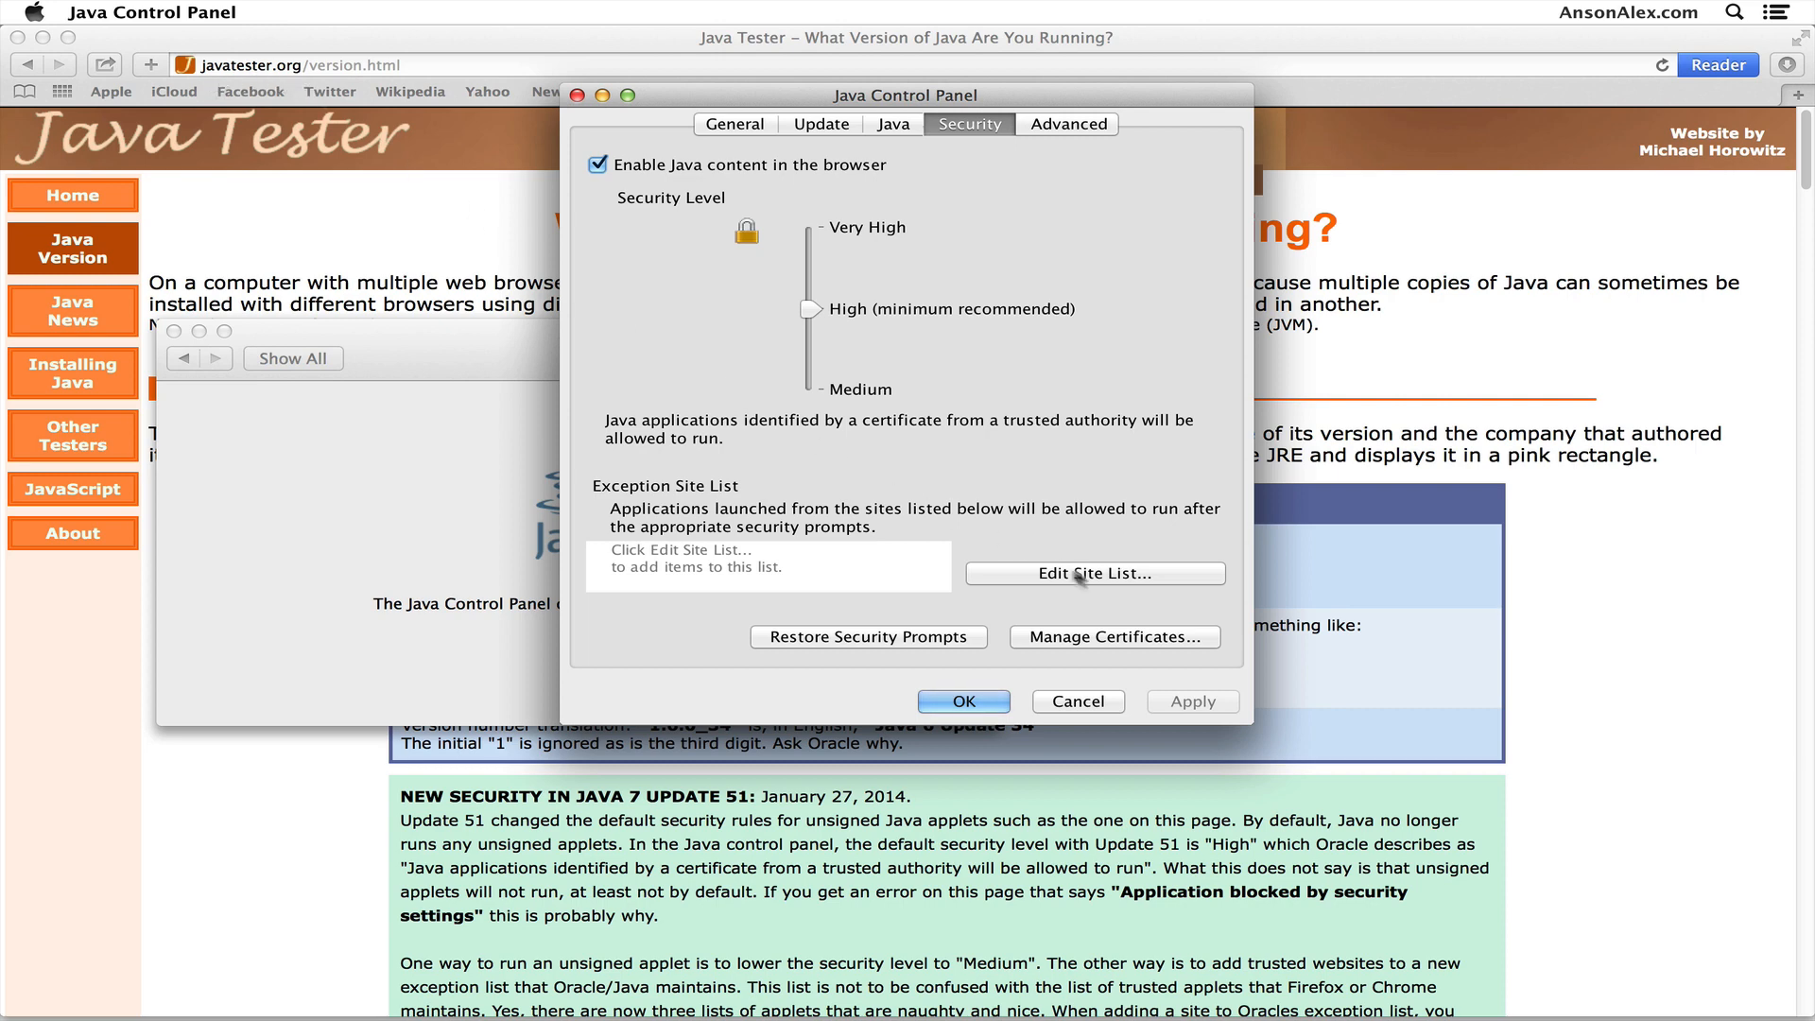
mouse_move(897, 576)
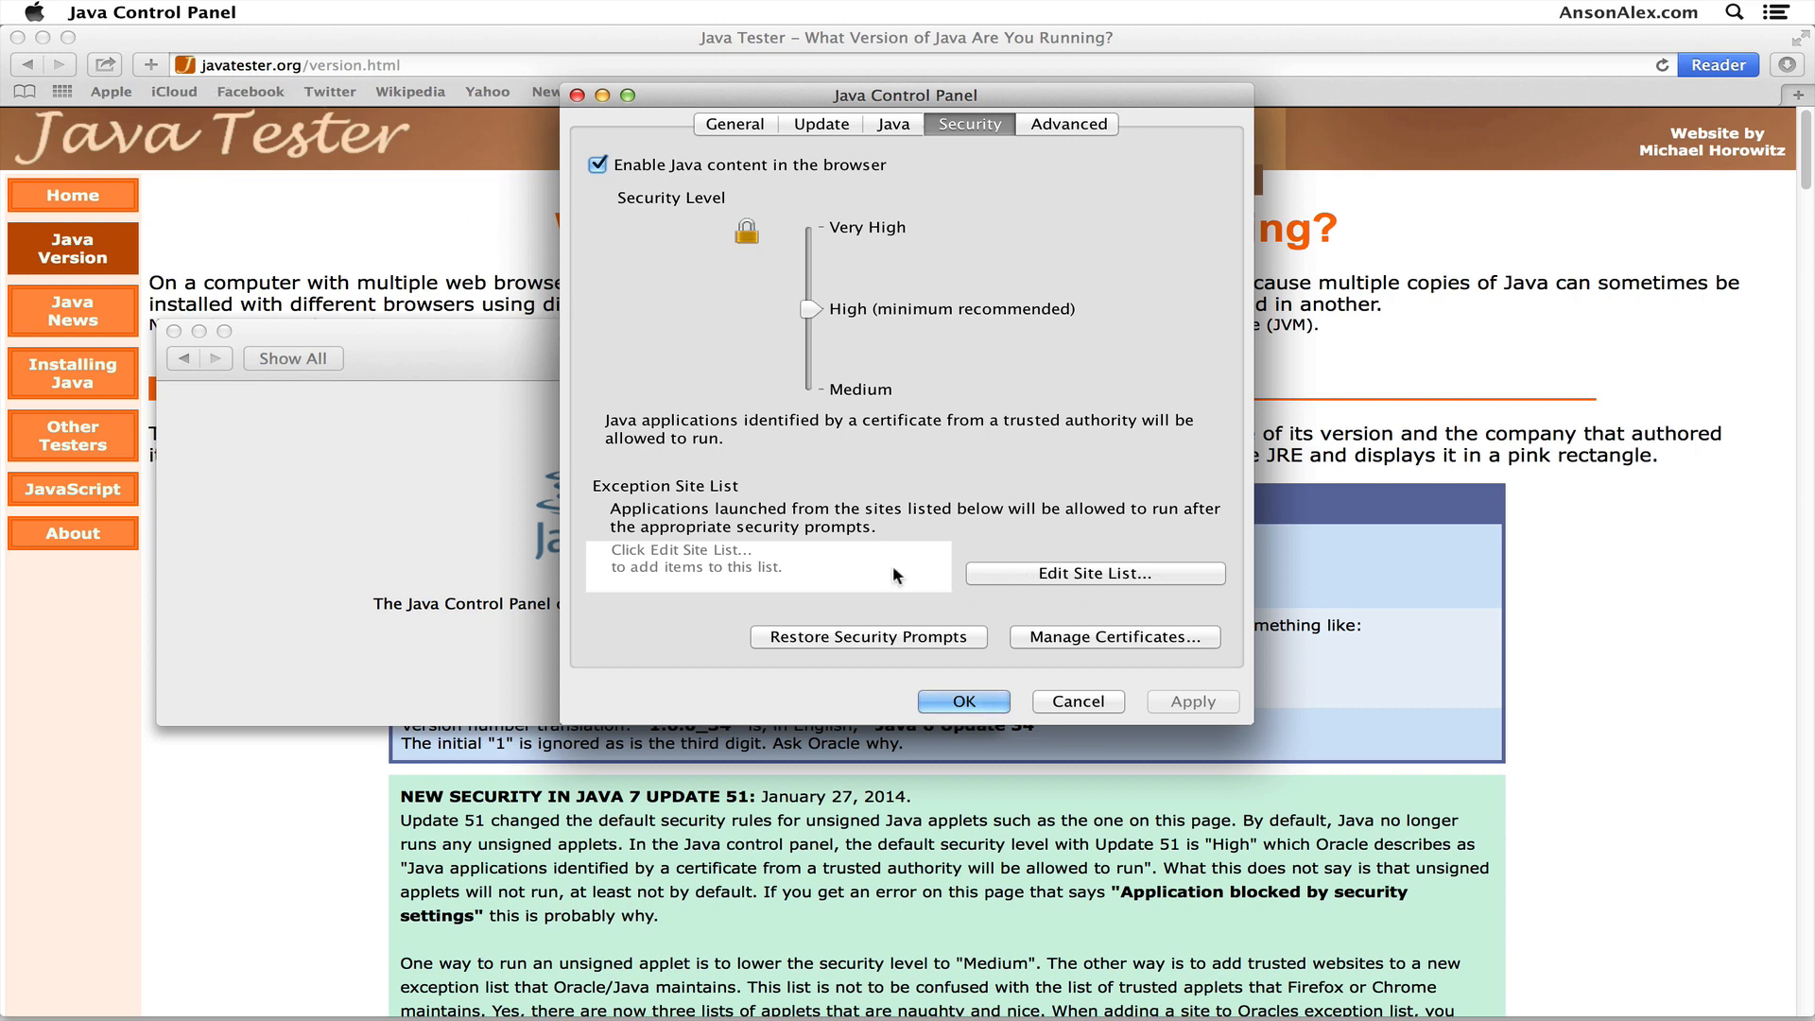
left_click(1093, 573)
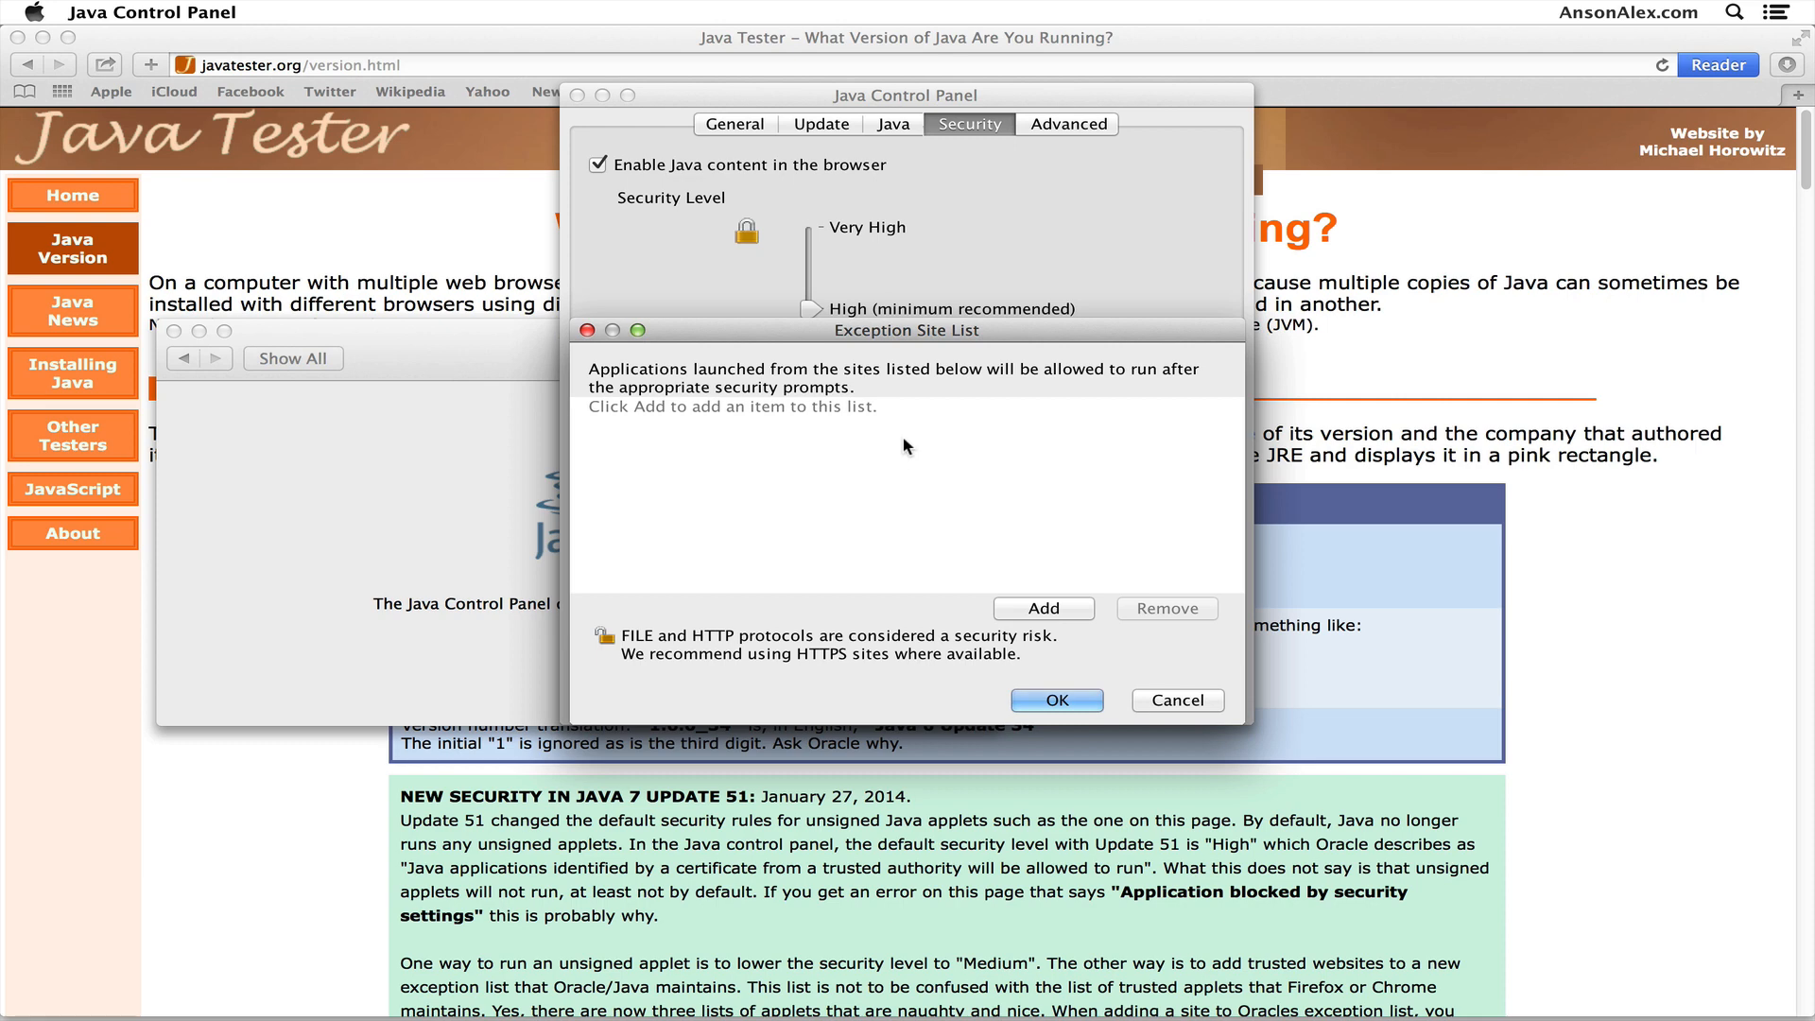
left_click(1005, 558)
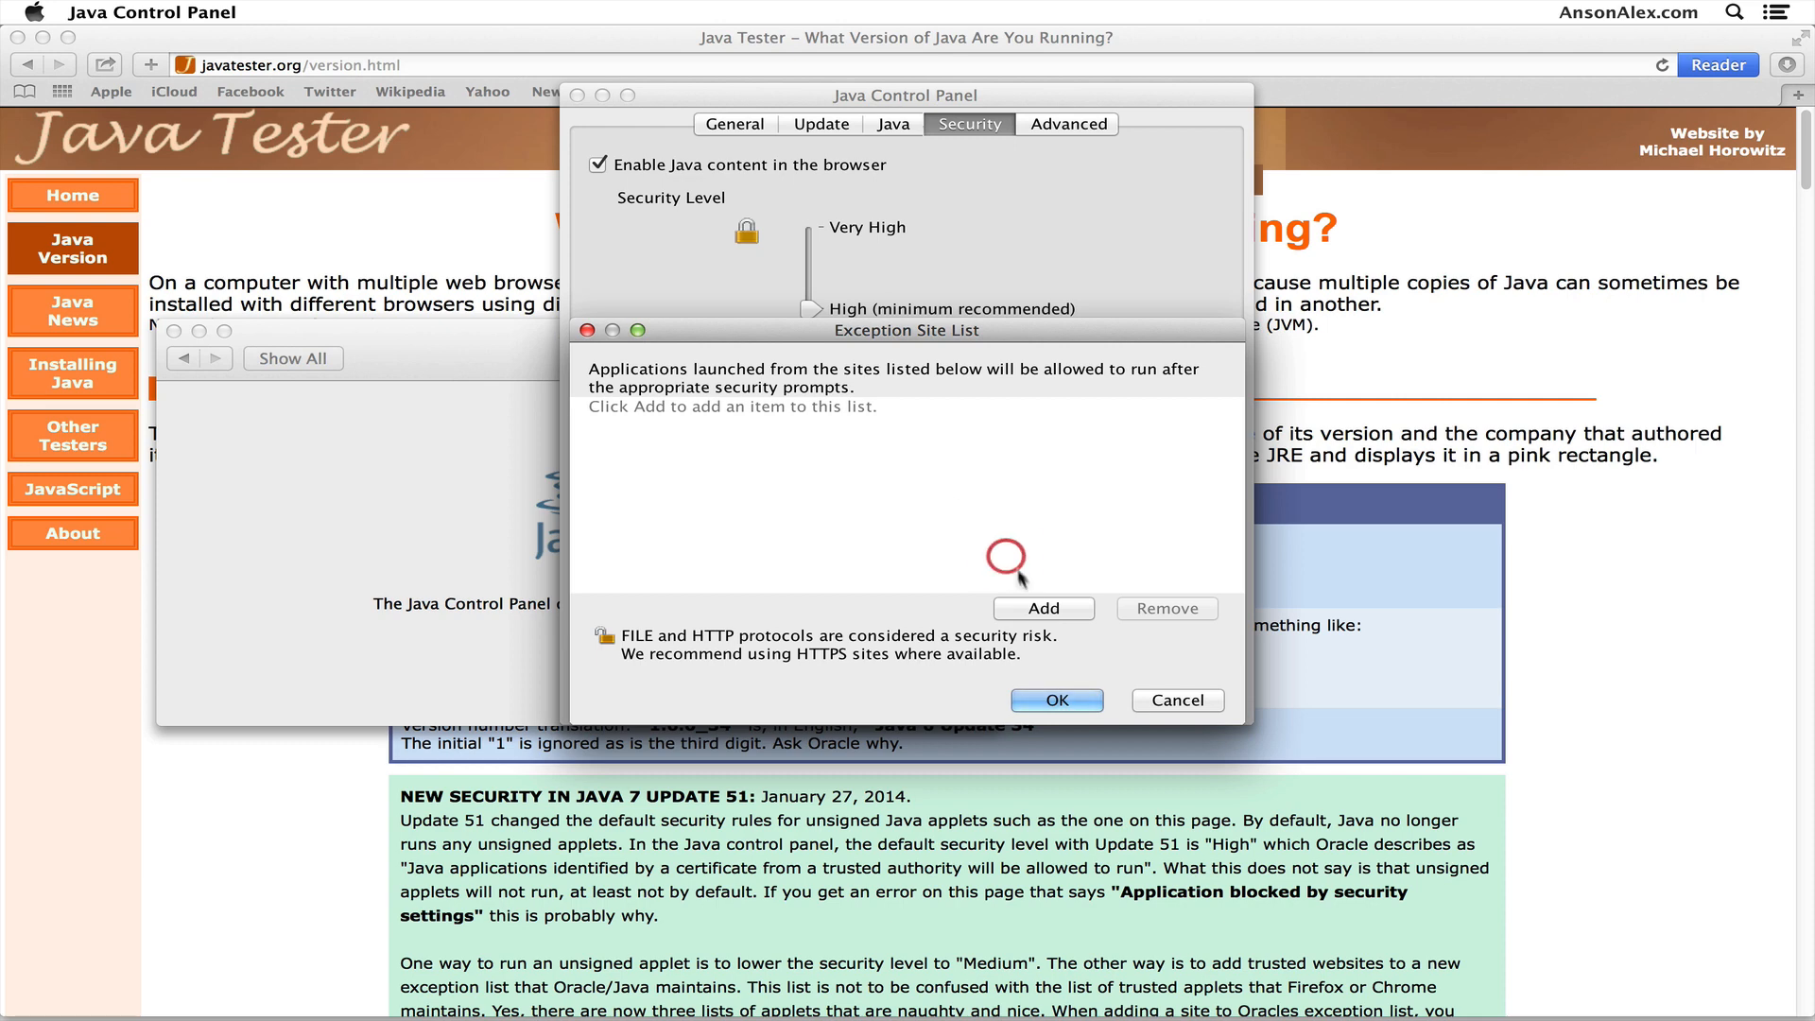
left_click(1042, 608)
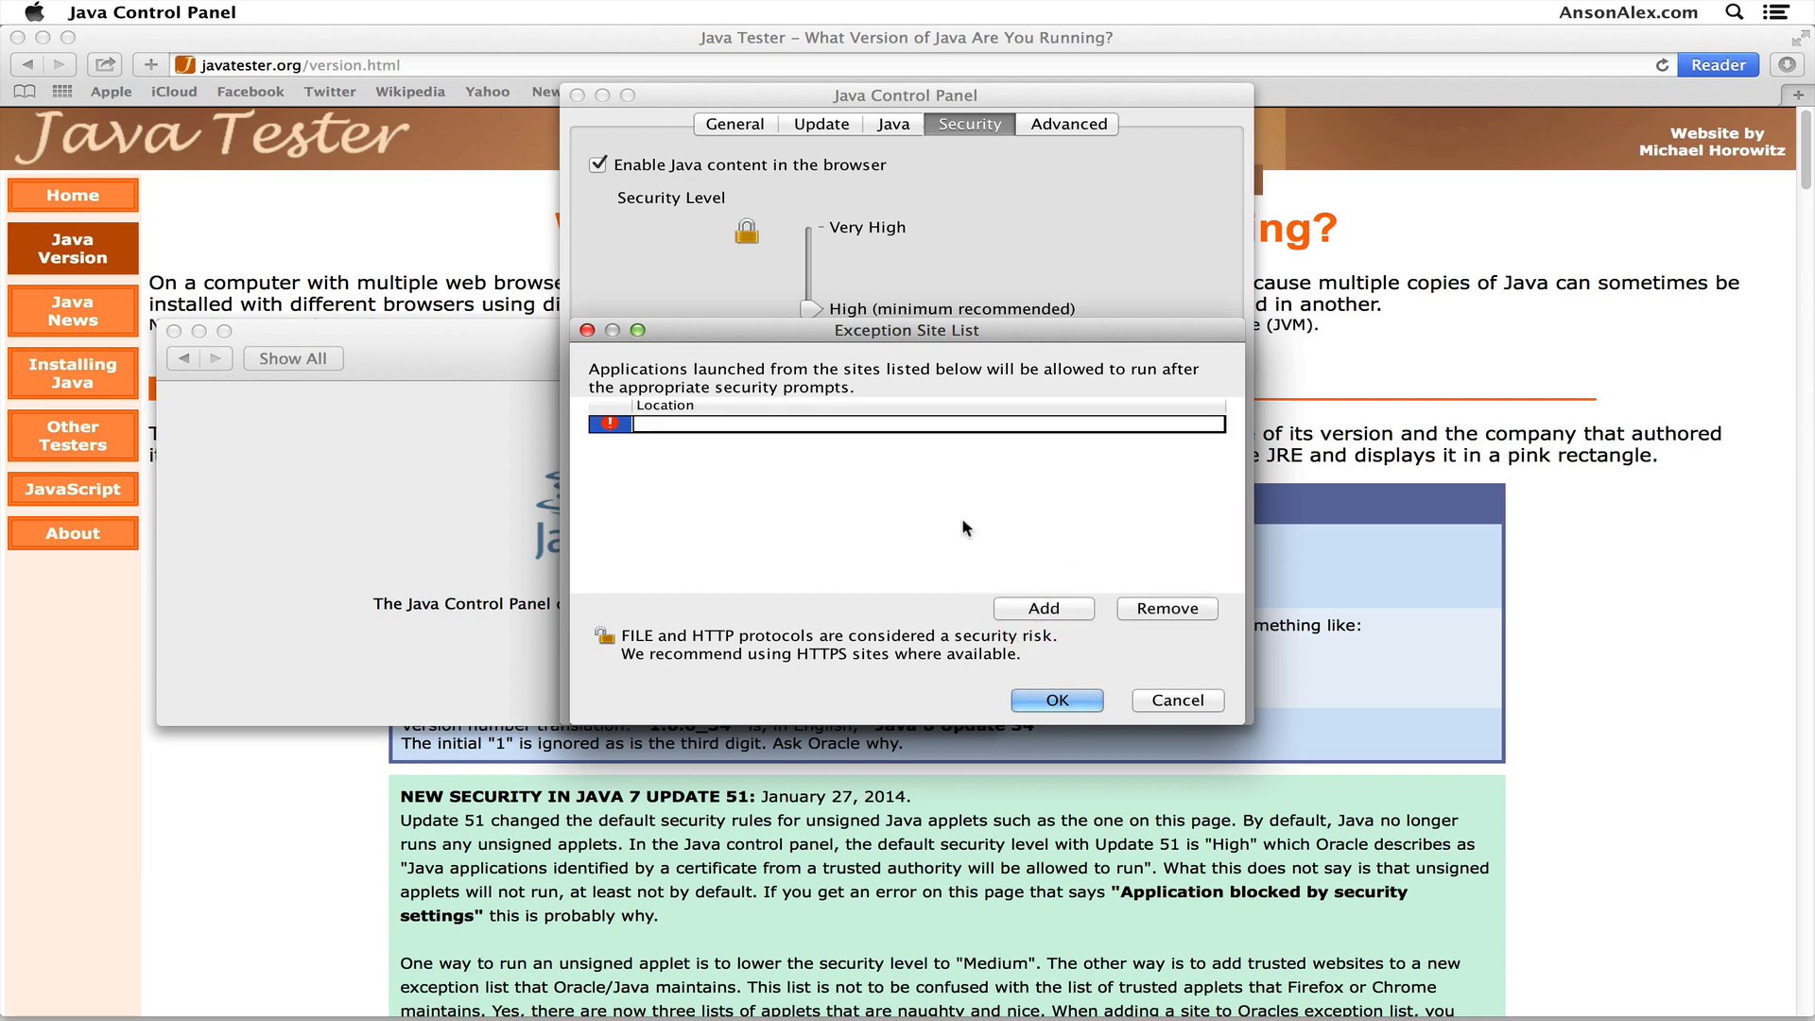
type("java")
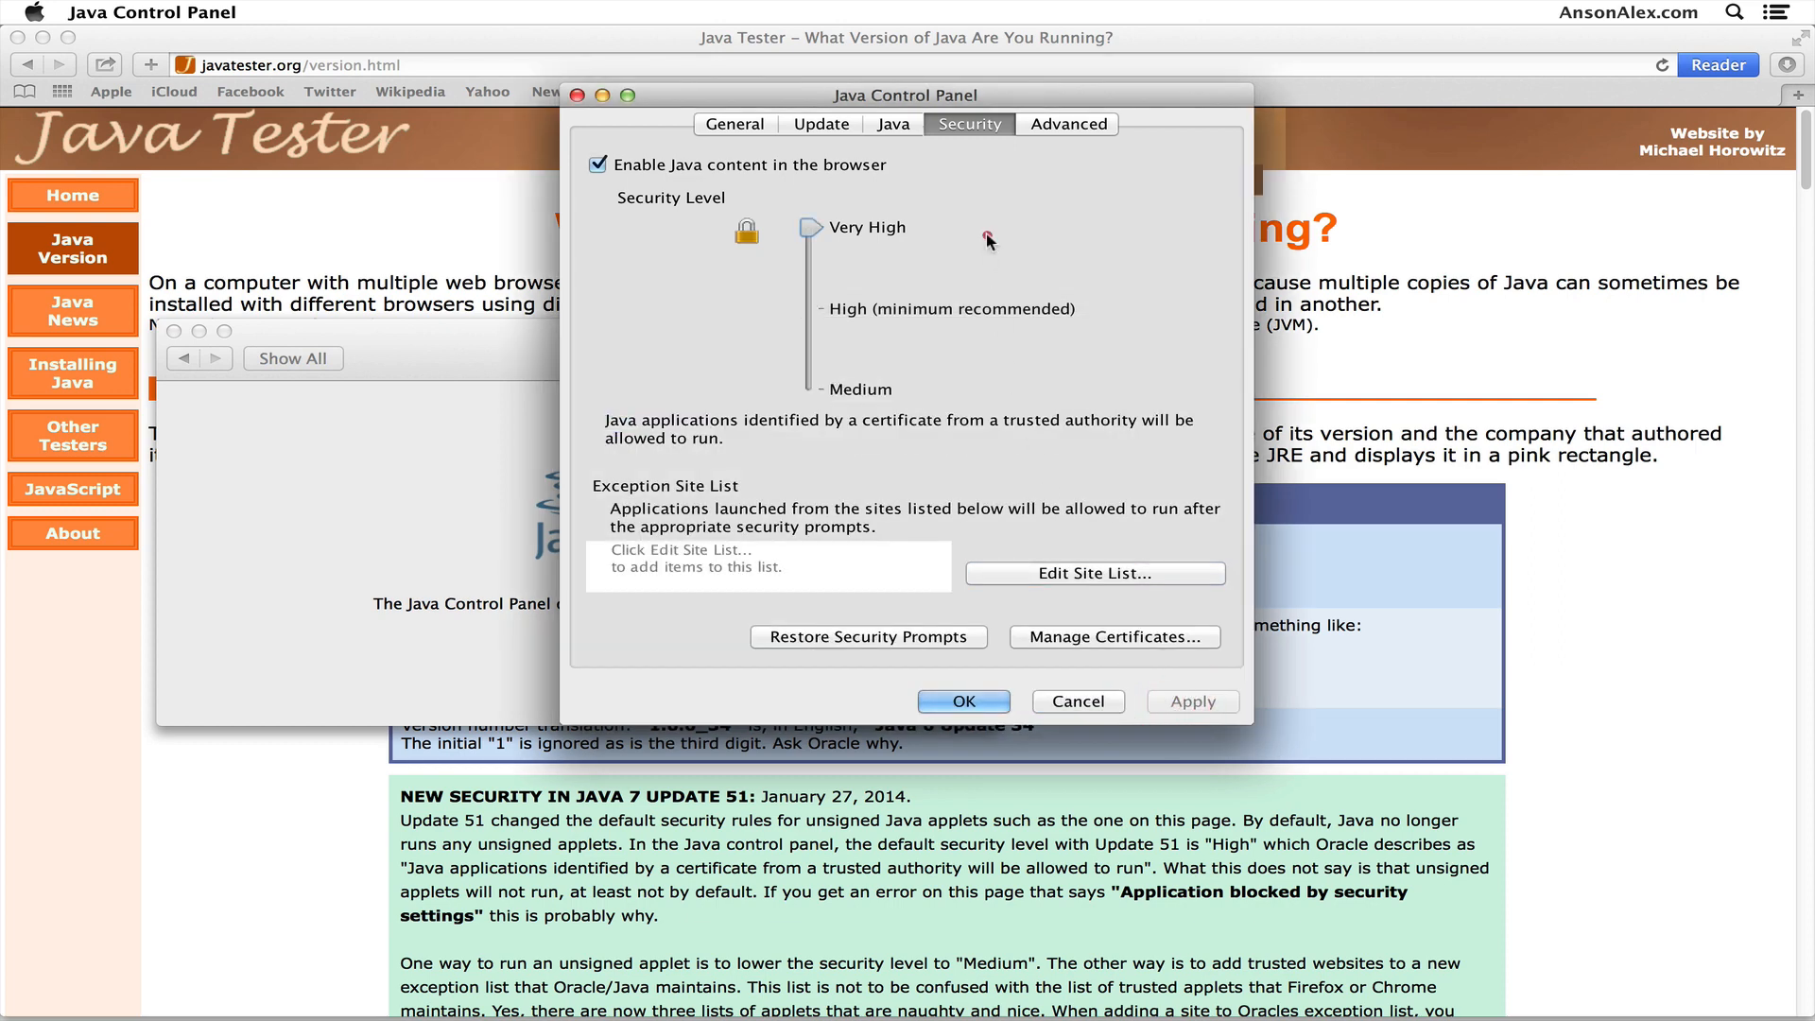
Lower the Java security level slider from High to Medium
left_click_drag(810, 227, 810, 308)
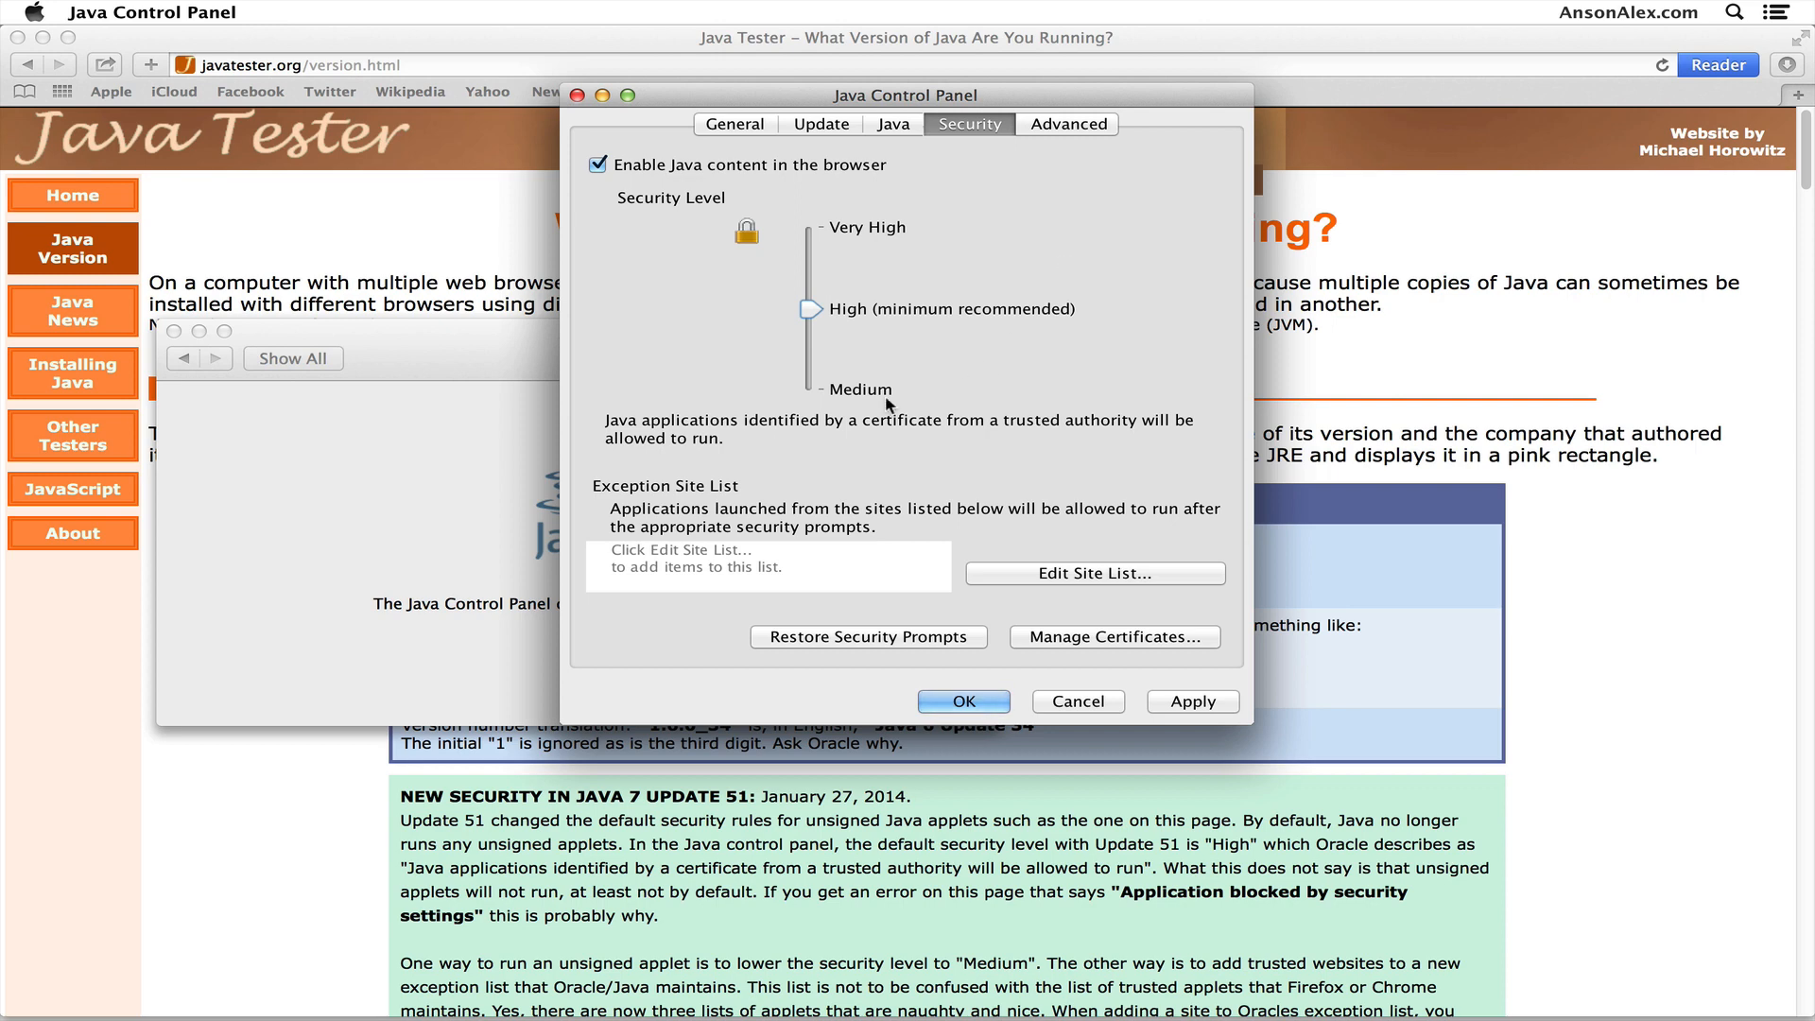
left_click_drag(808, 308, 808, 388)
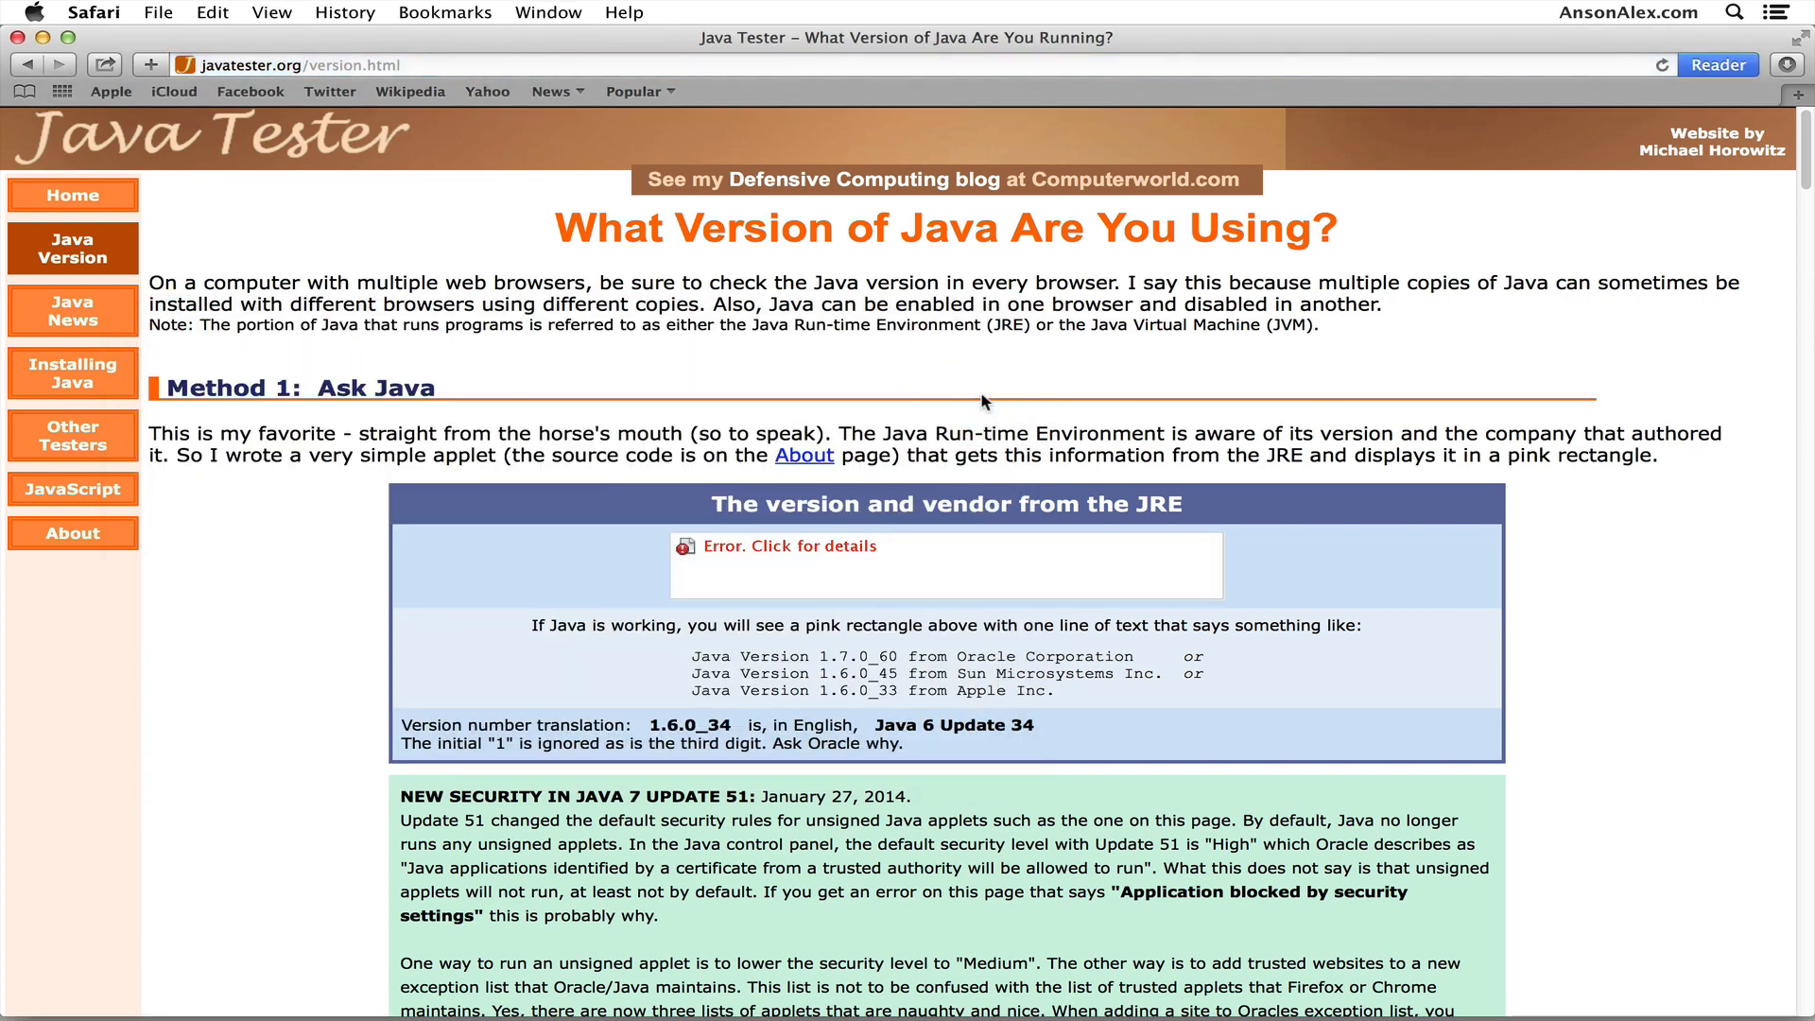
mouse_move(794, 382)
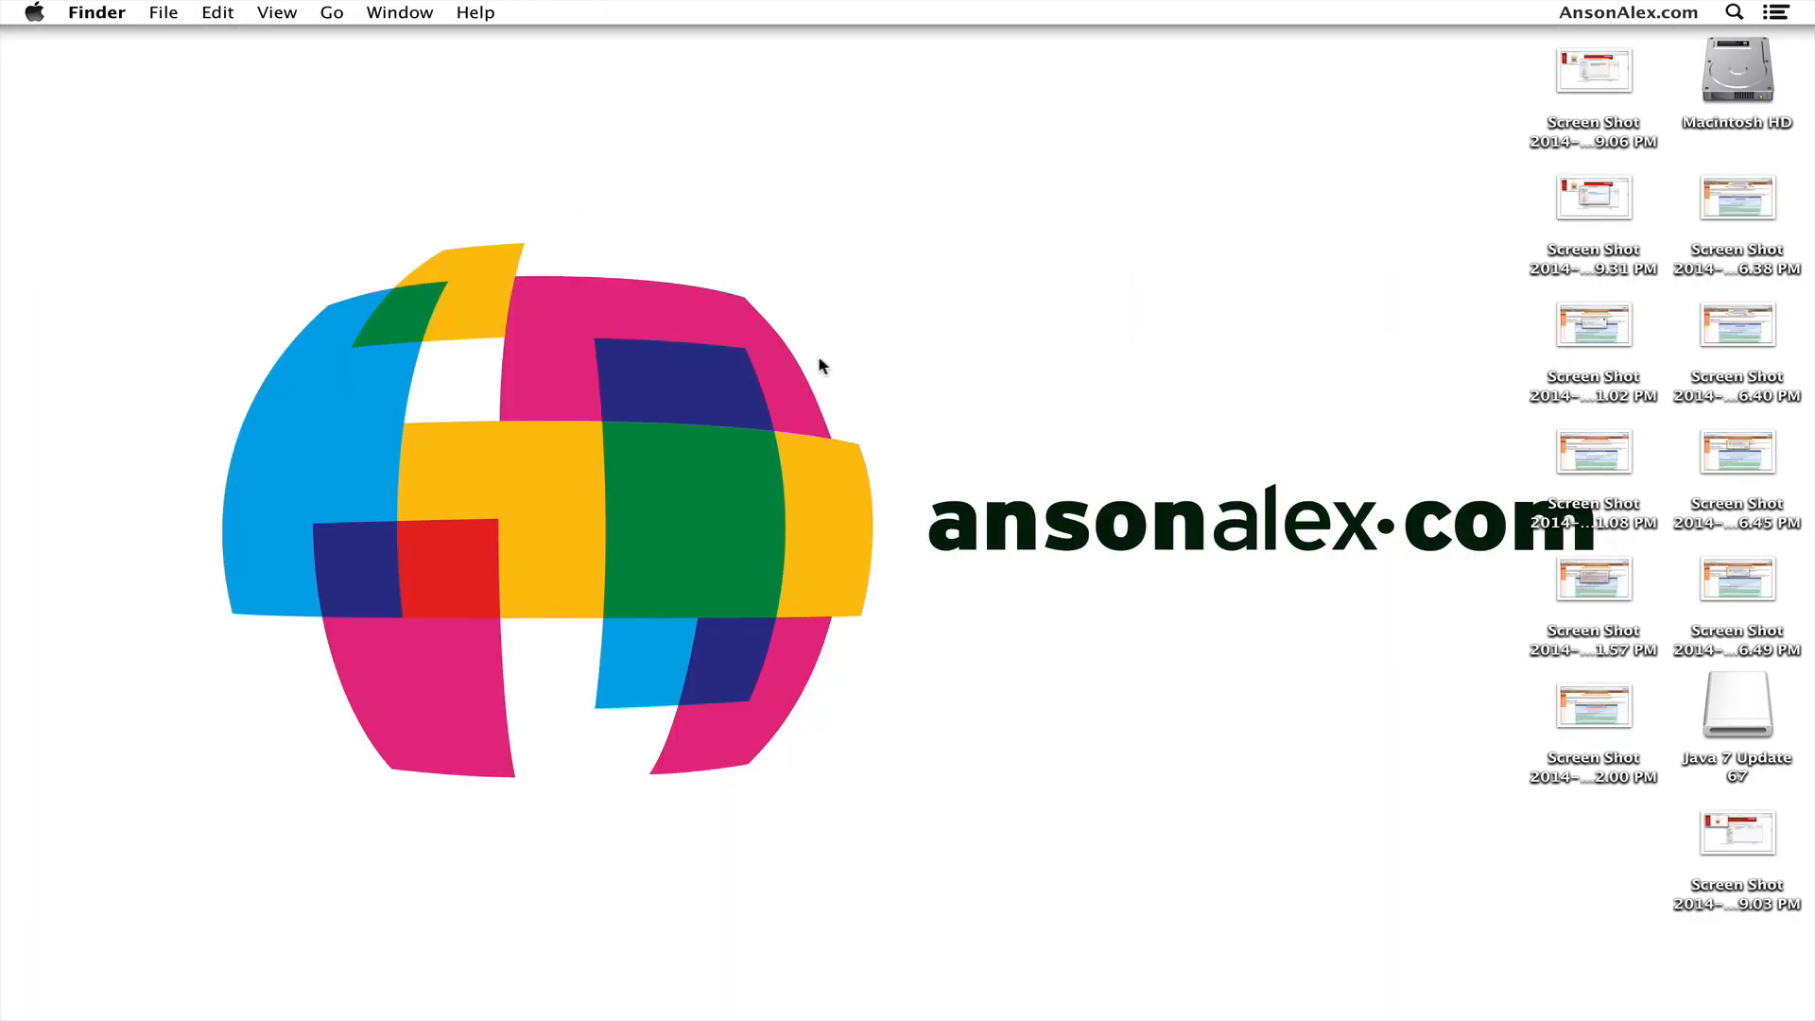
Relaunch Safari via Spotlight and open the javatester.org home page
type("safa")
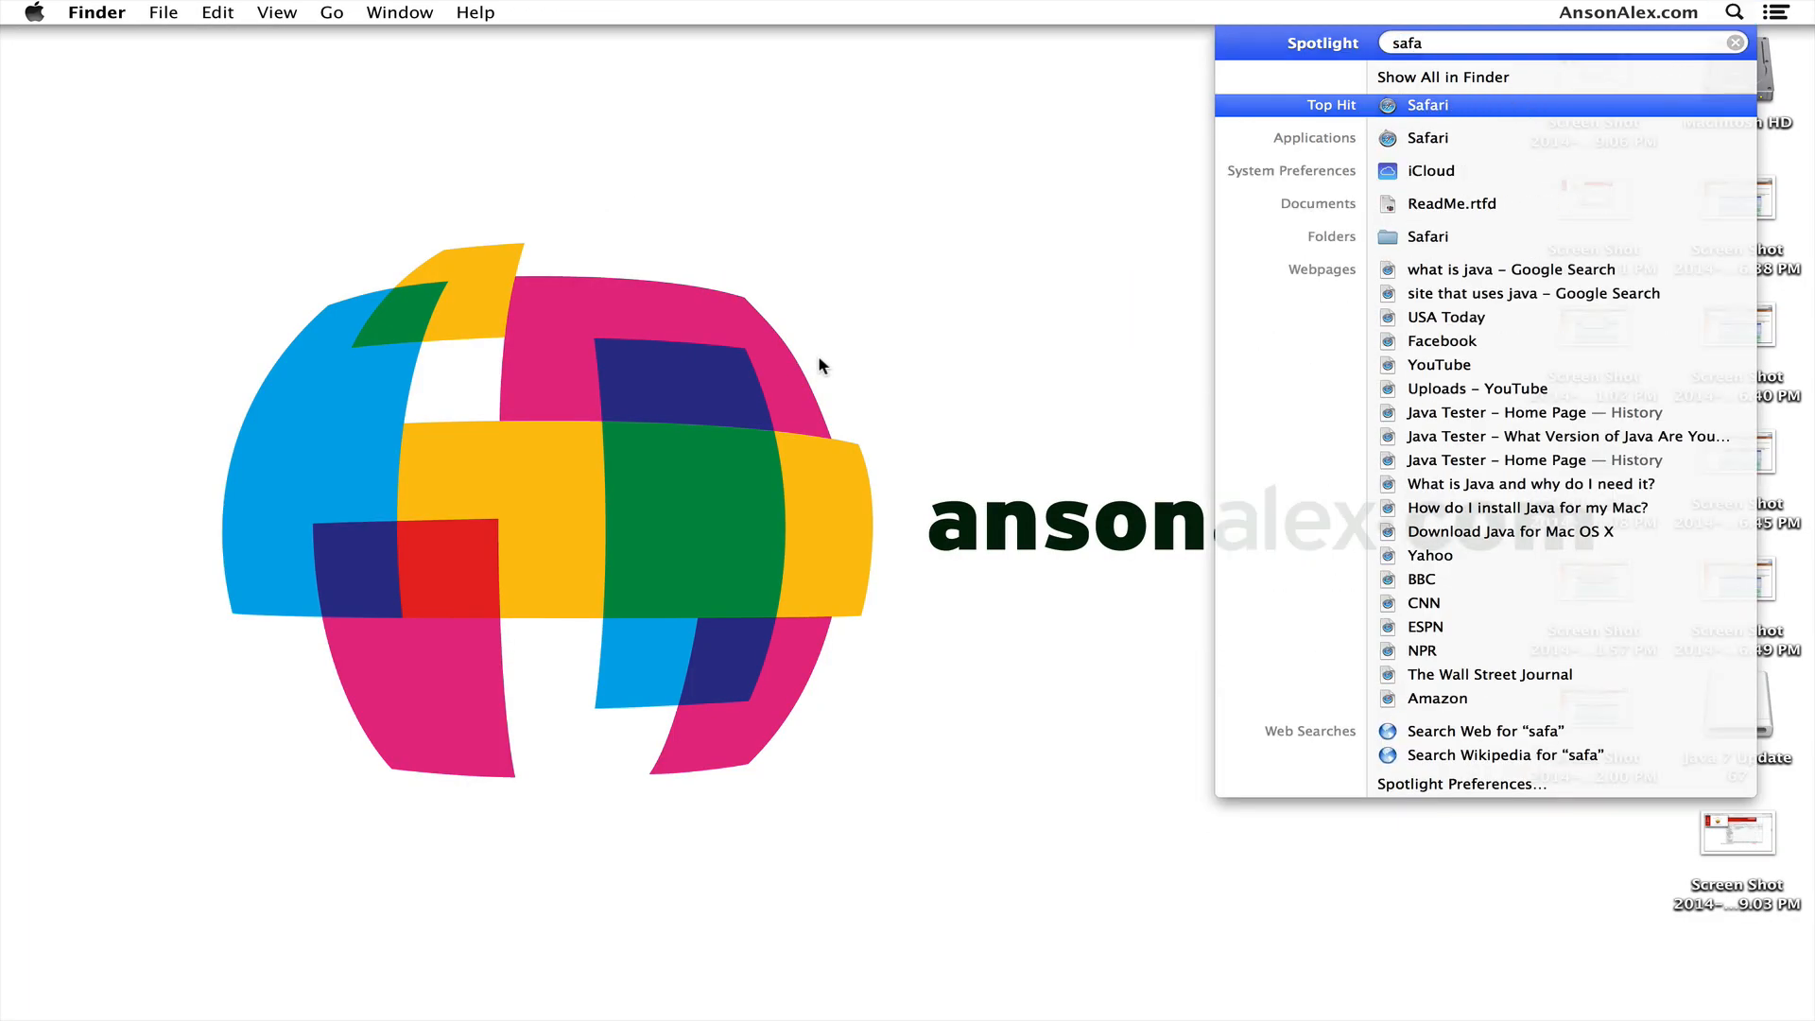
left_click(1426, 104)
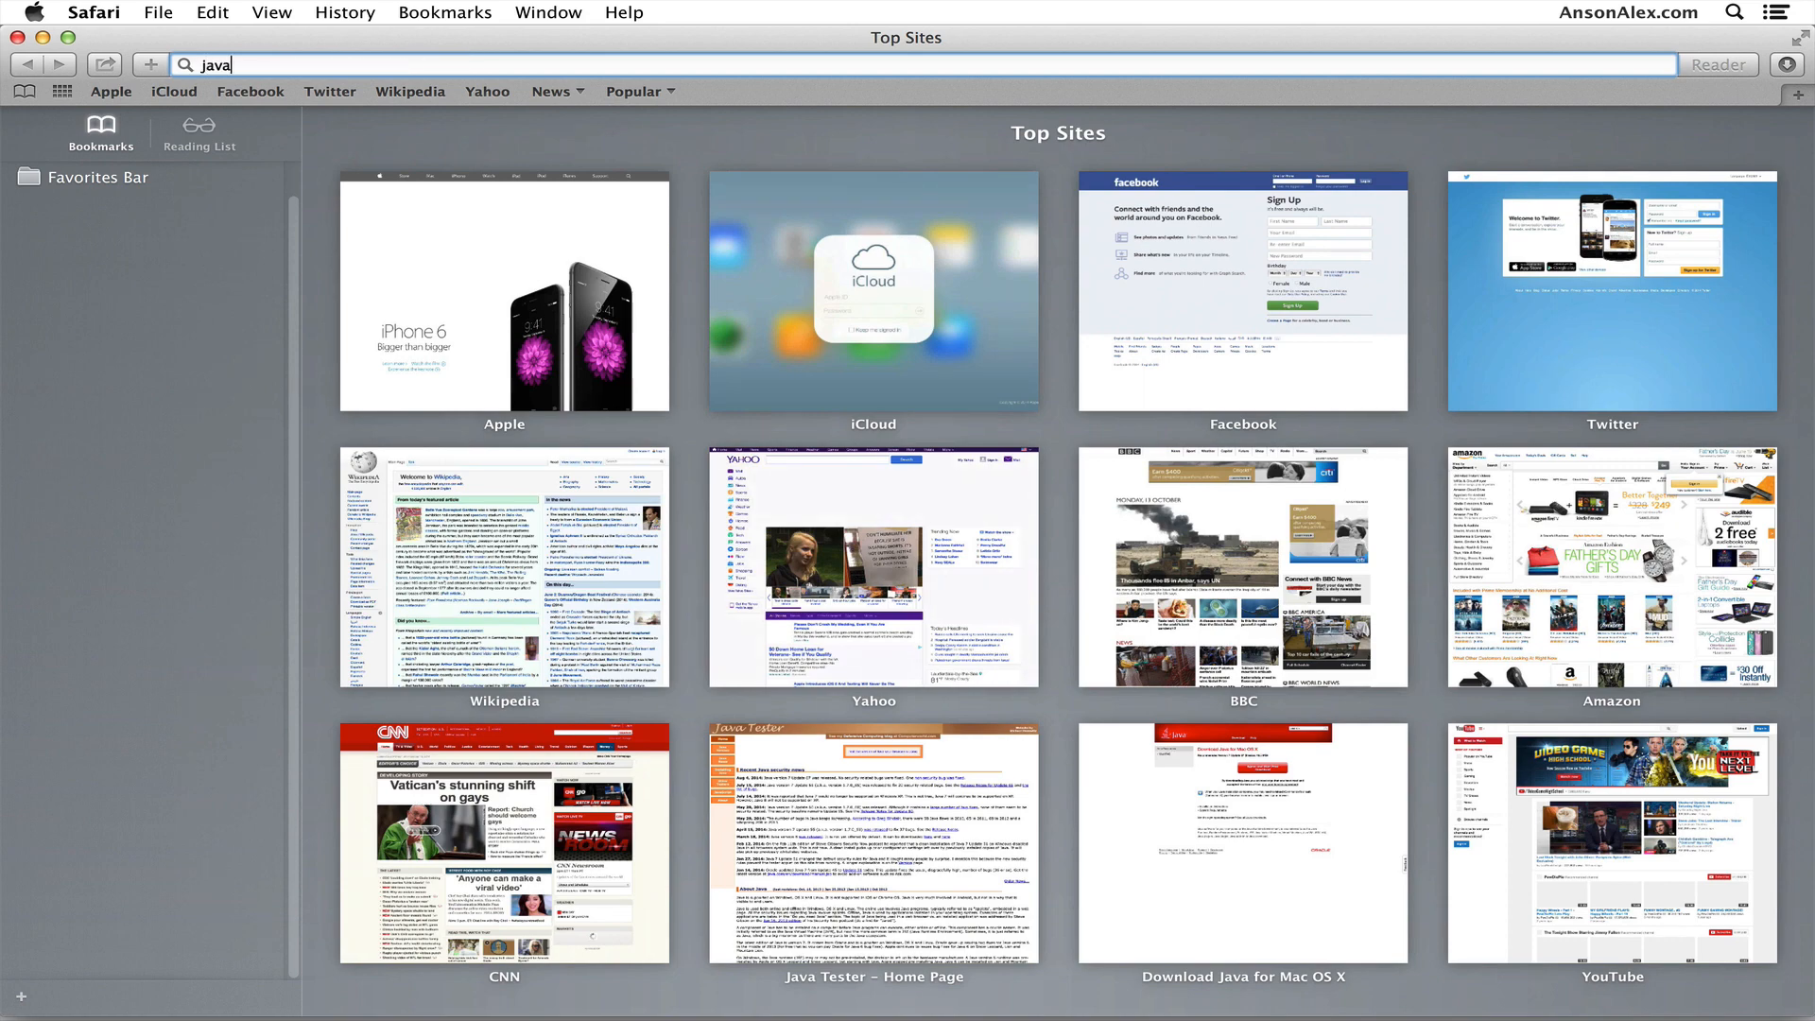
left_click(872, 841)
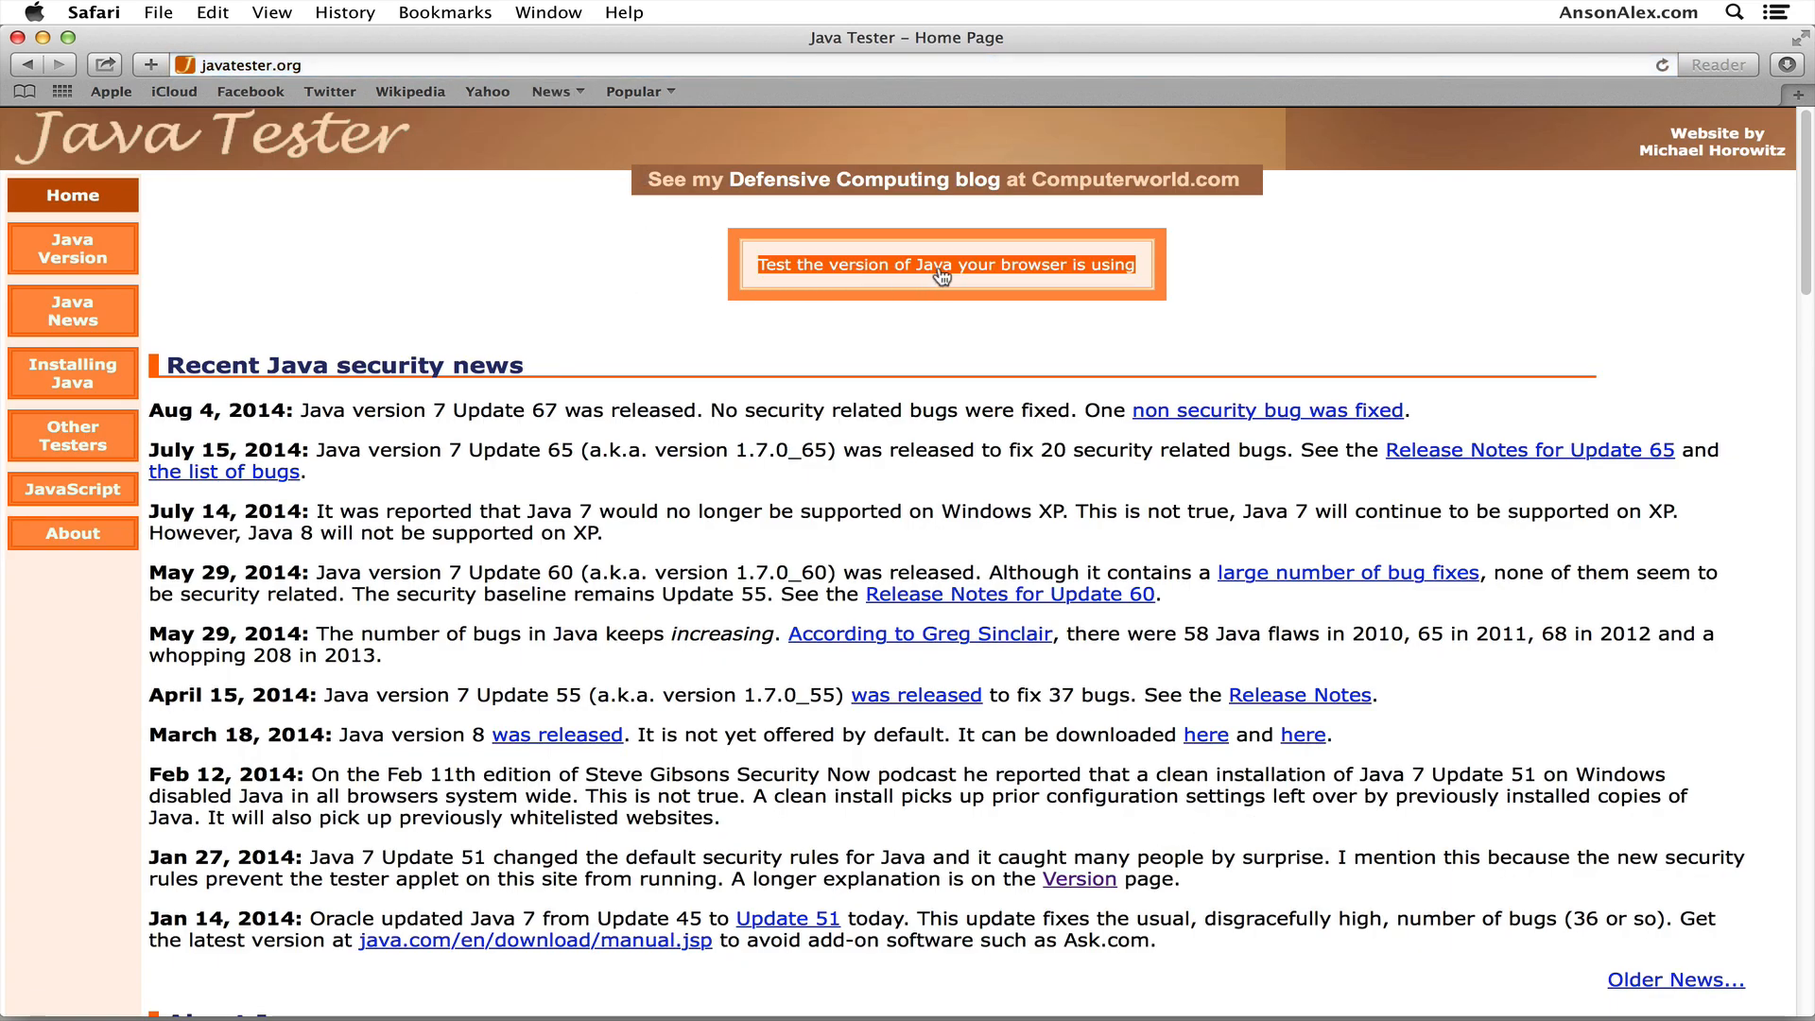
Run the Java version test, showing Java 1.7.0_67 from Oracle Corporation
left_click(943, 264)
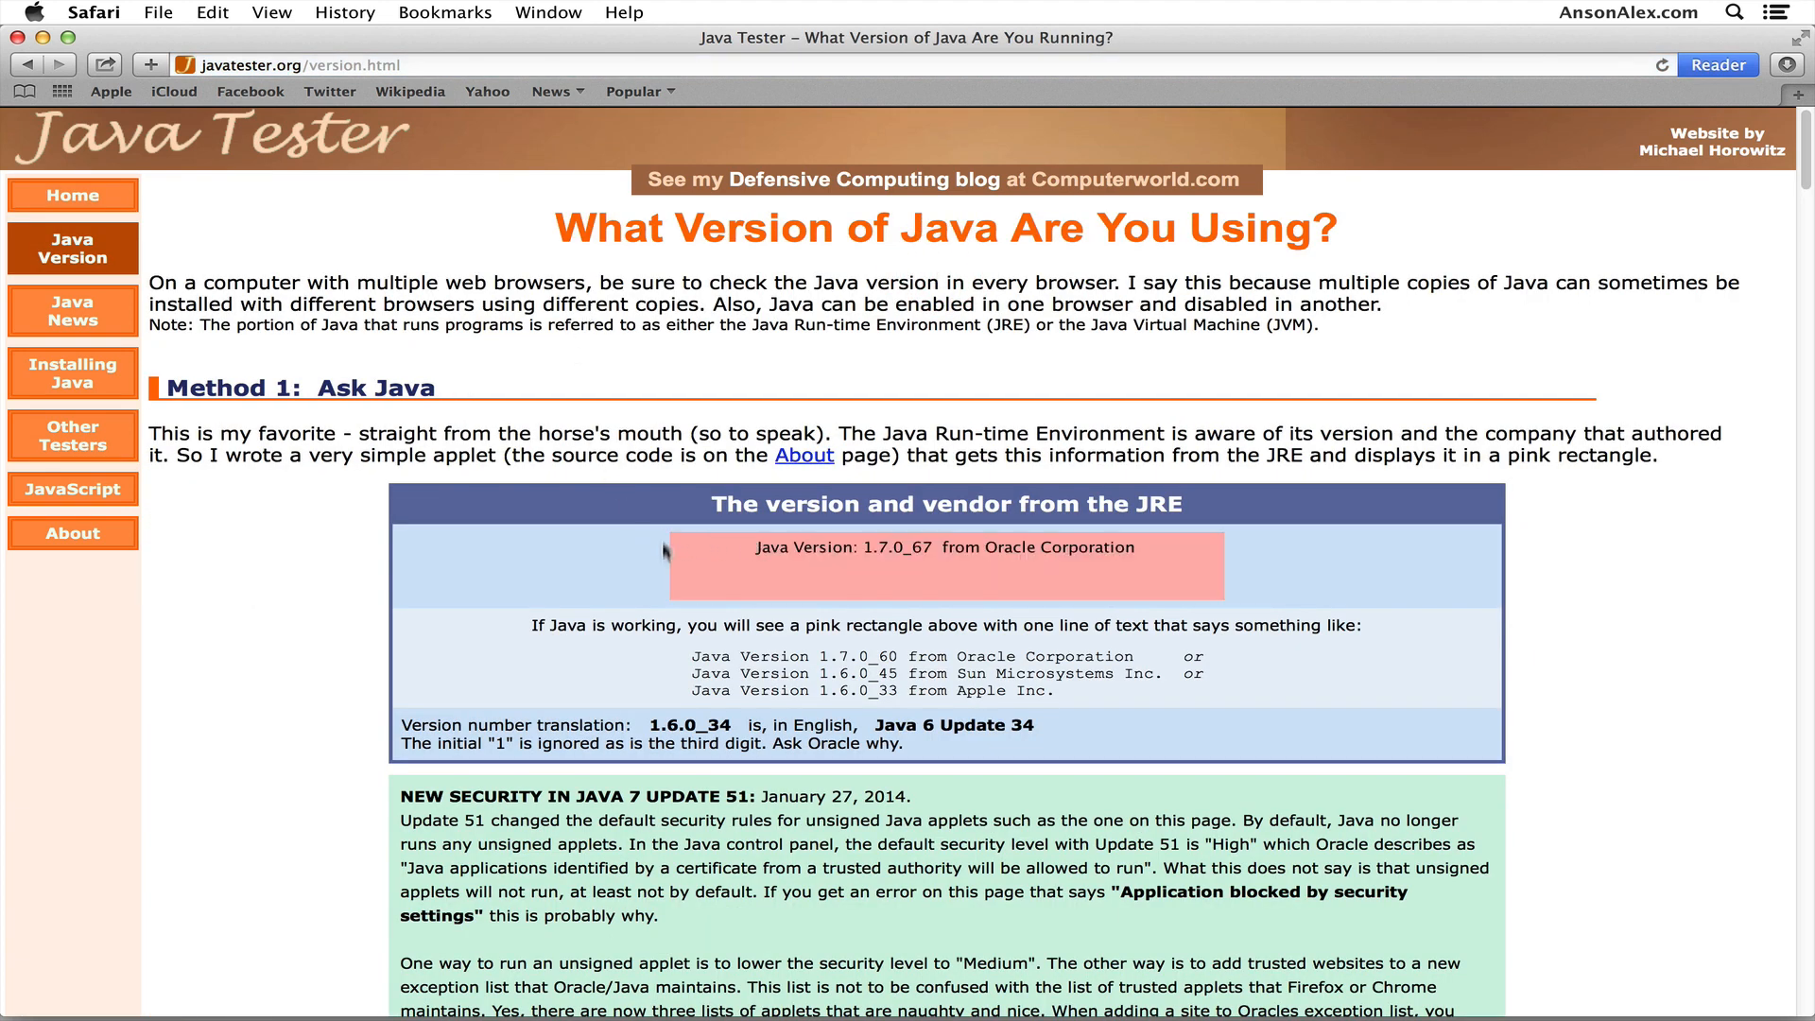
mouse_move(656, 588)
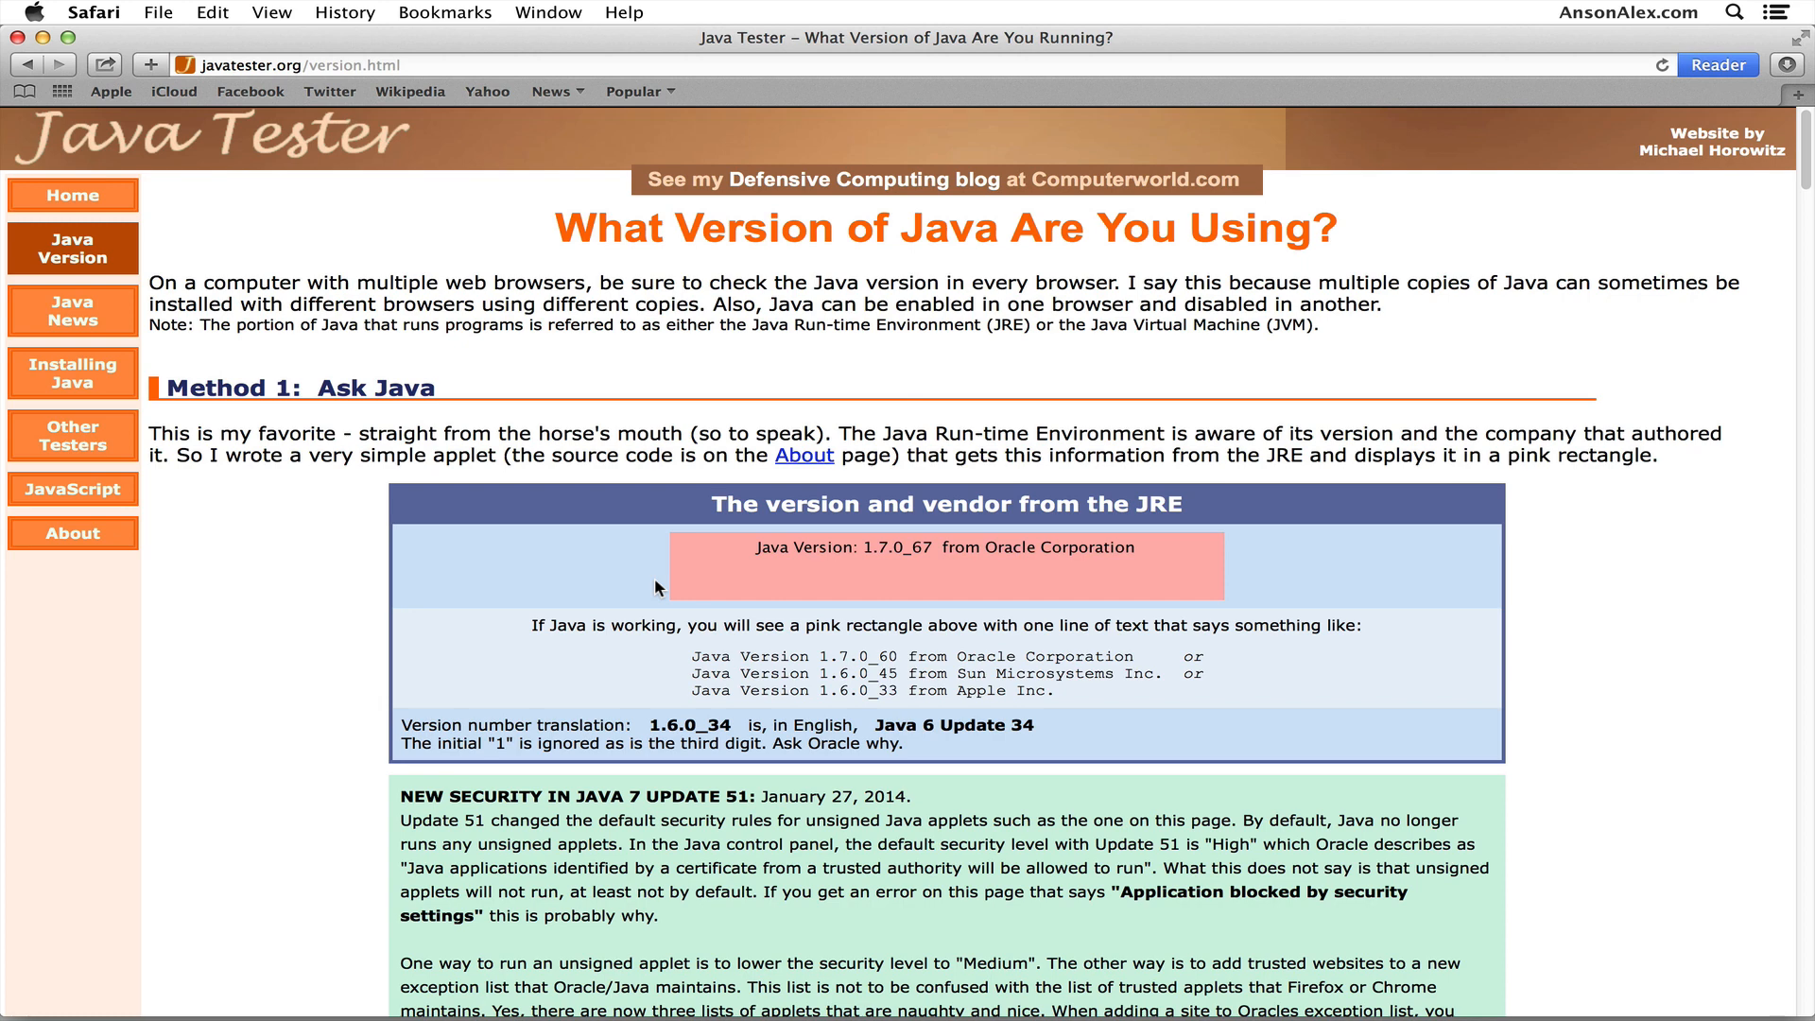
mouse_move(536, 353)
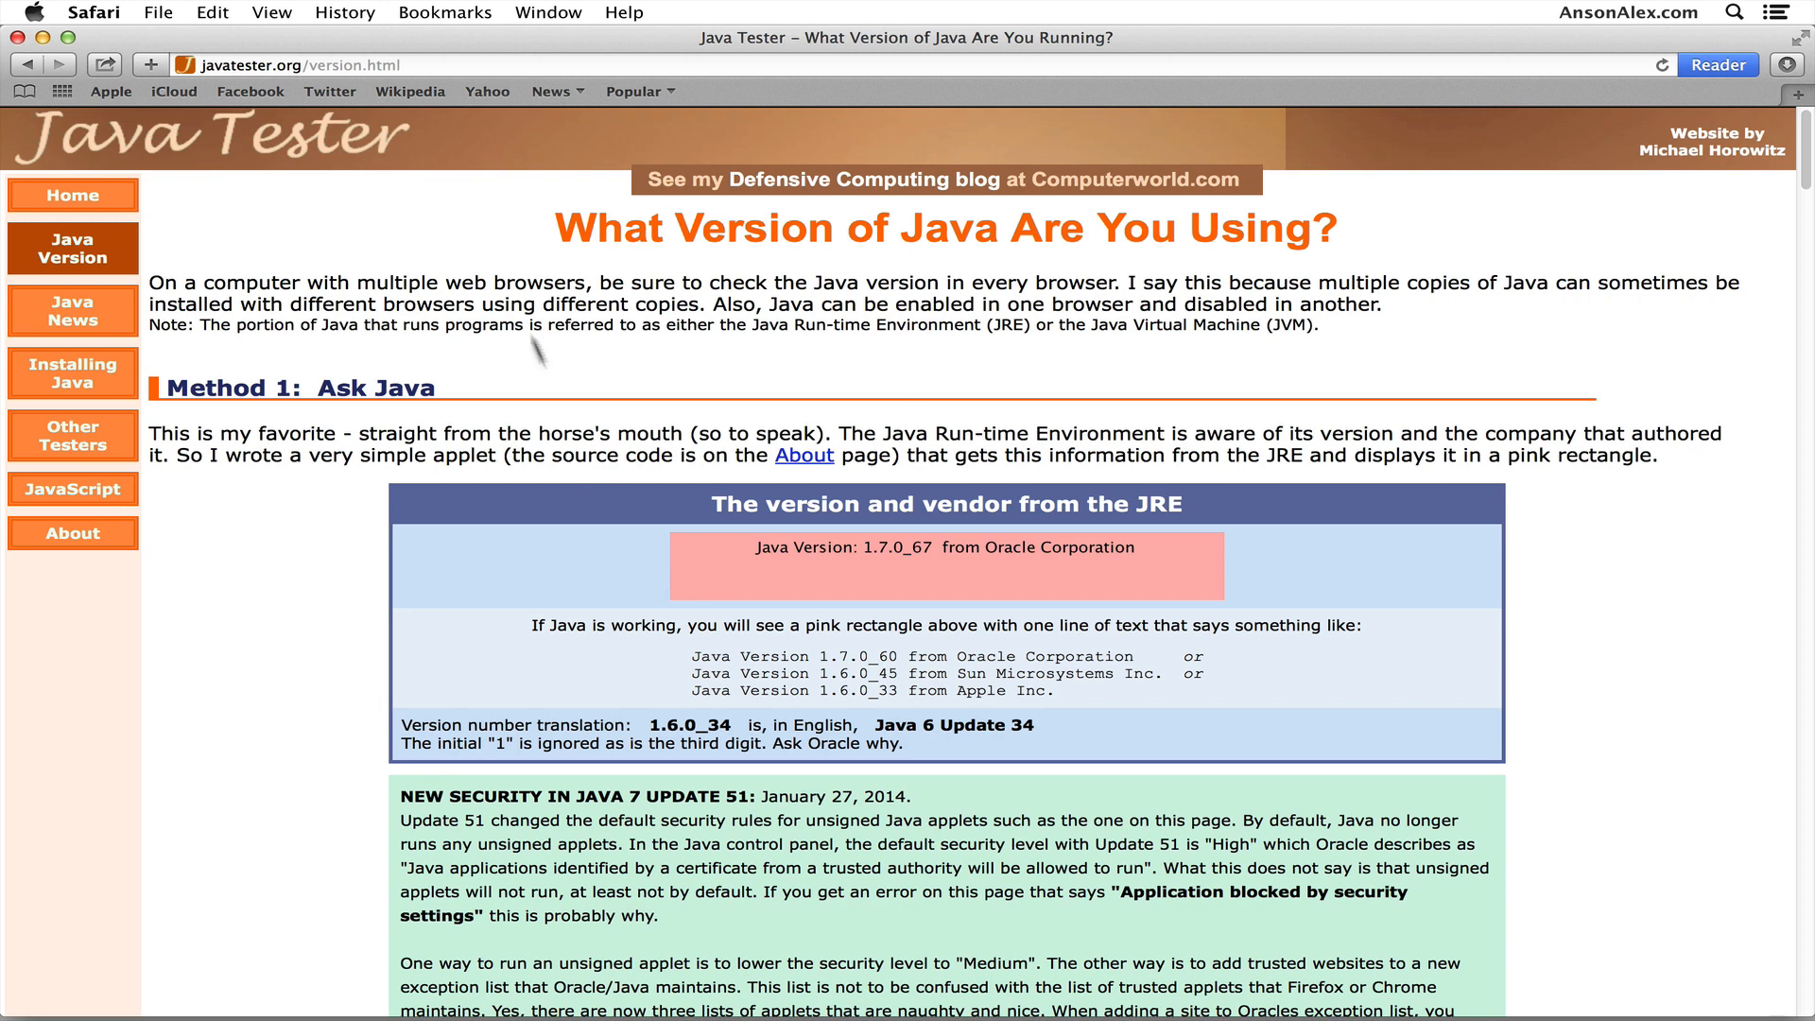
left_click(32, 13)
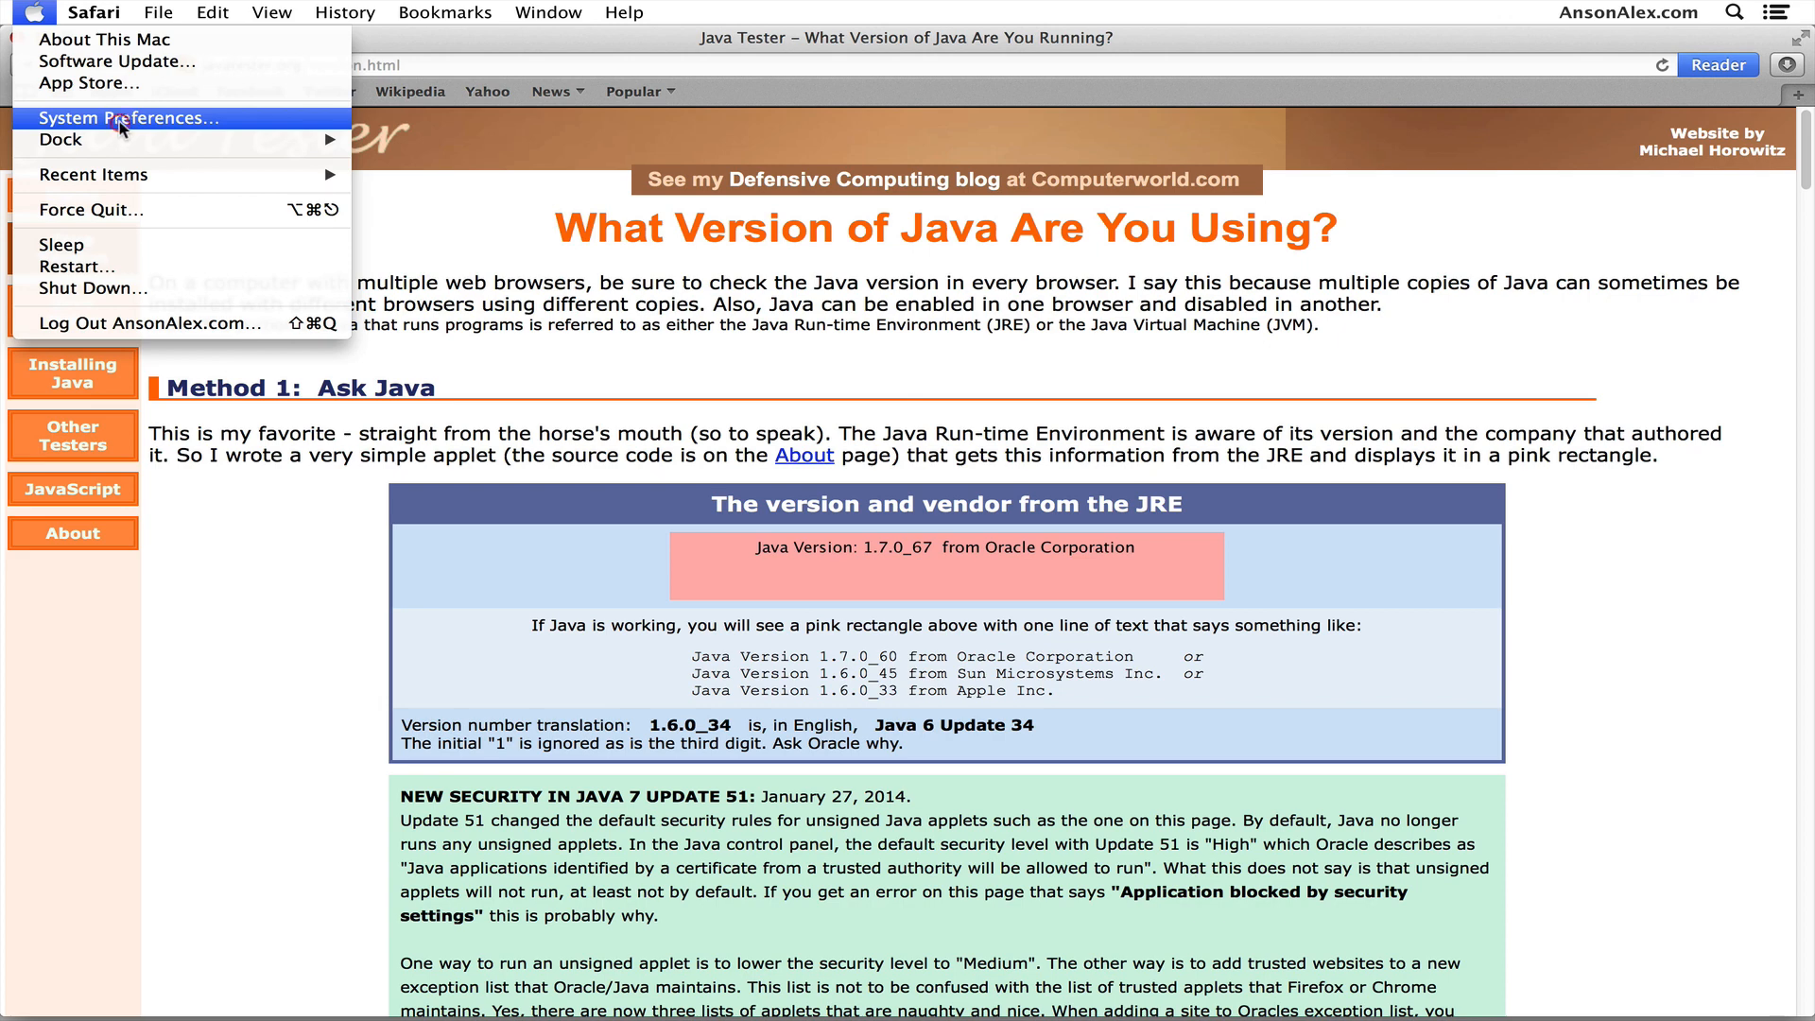
Reopen the Java Security tab and raise the security level from Medium to High
left_click(129, 117)
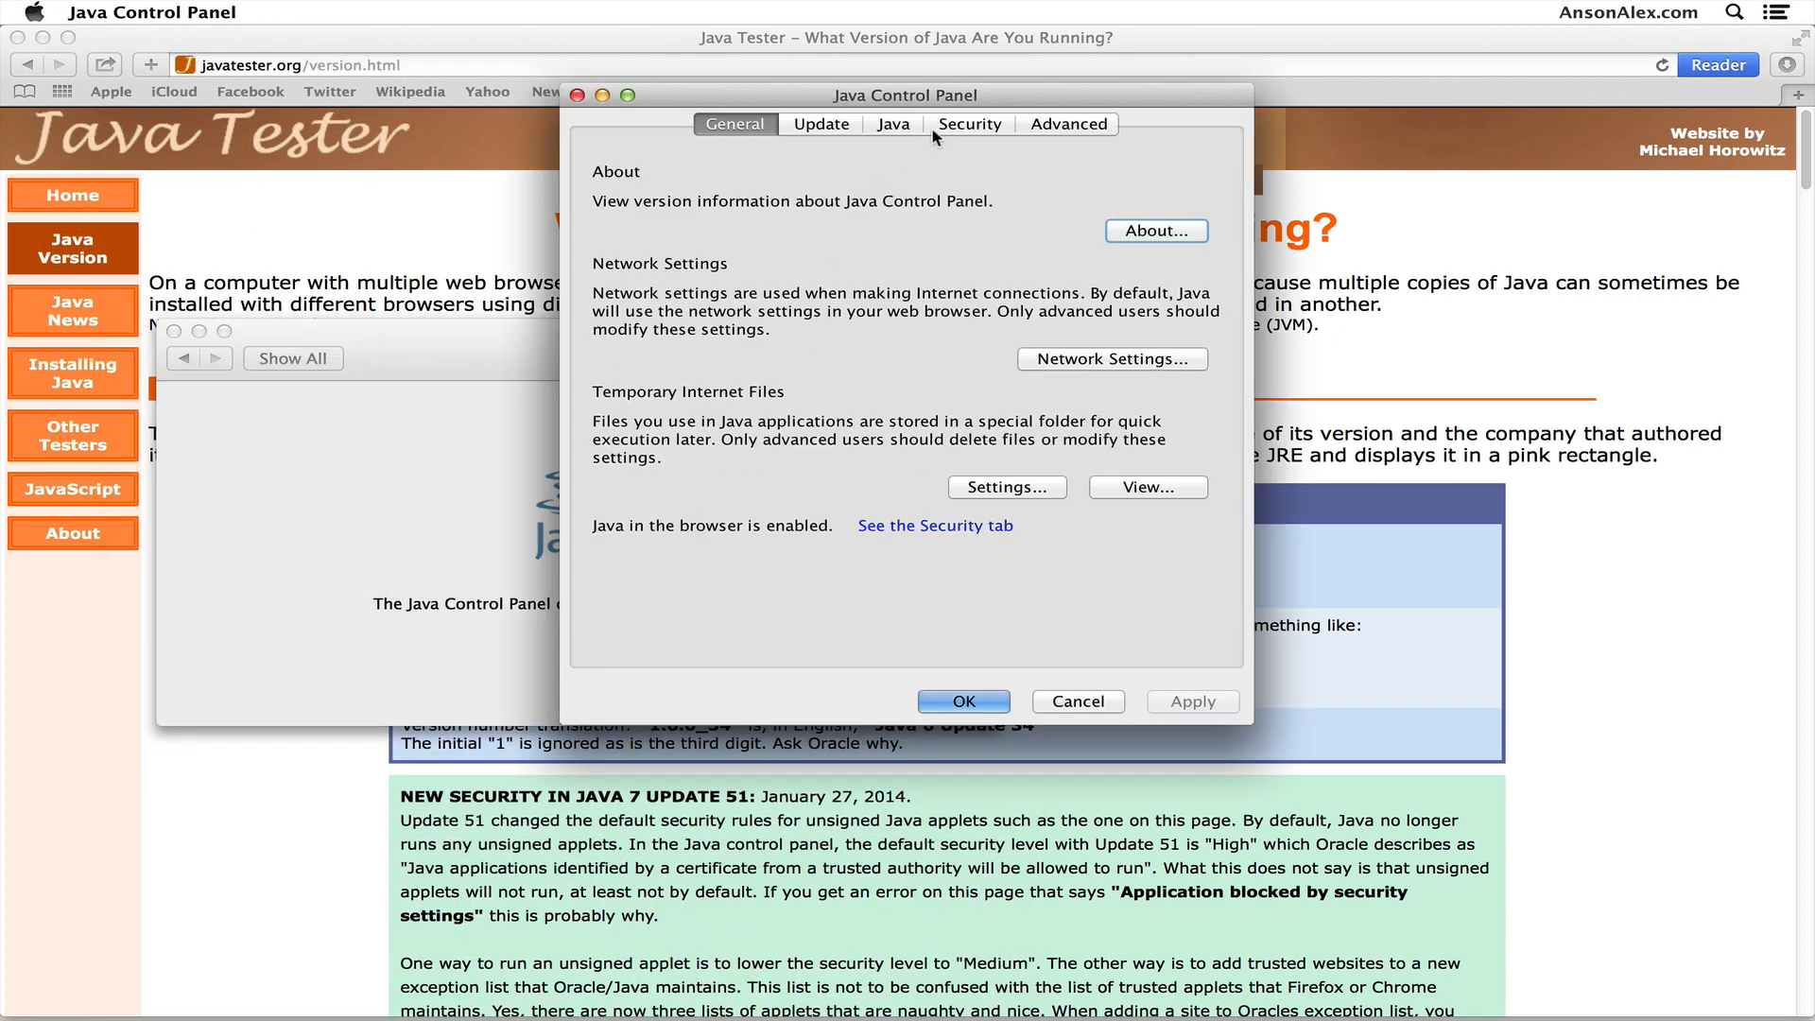
left_click(969, 124)
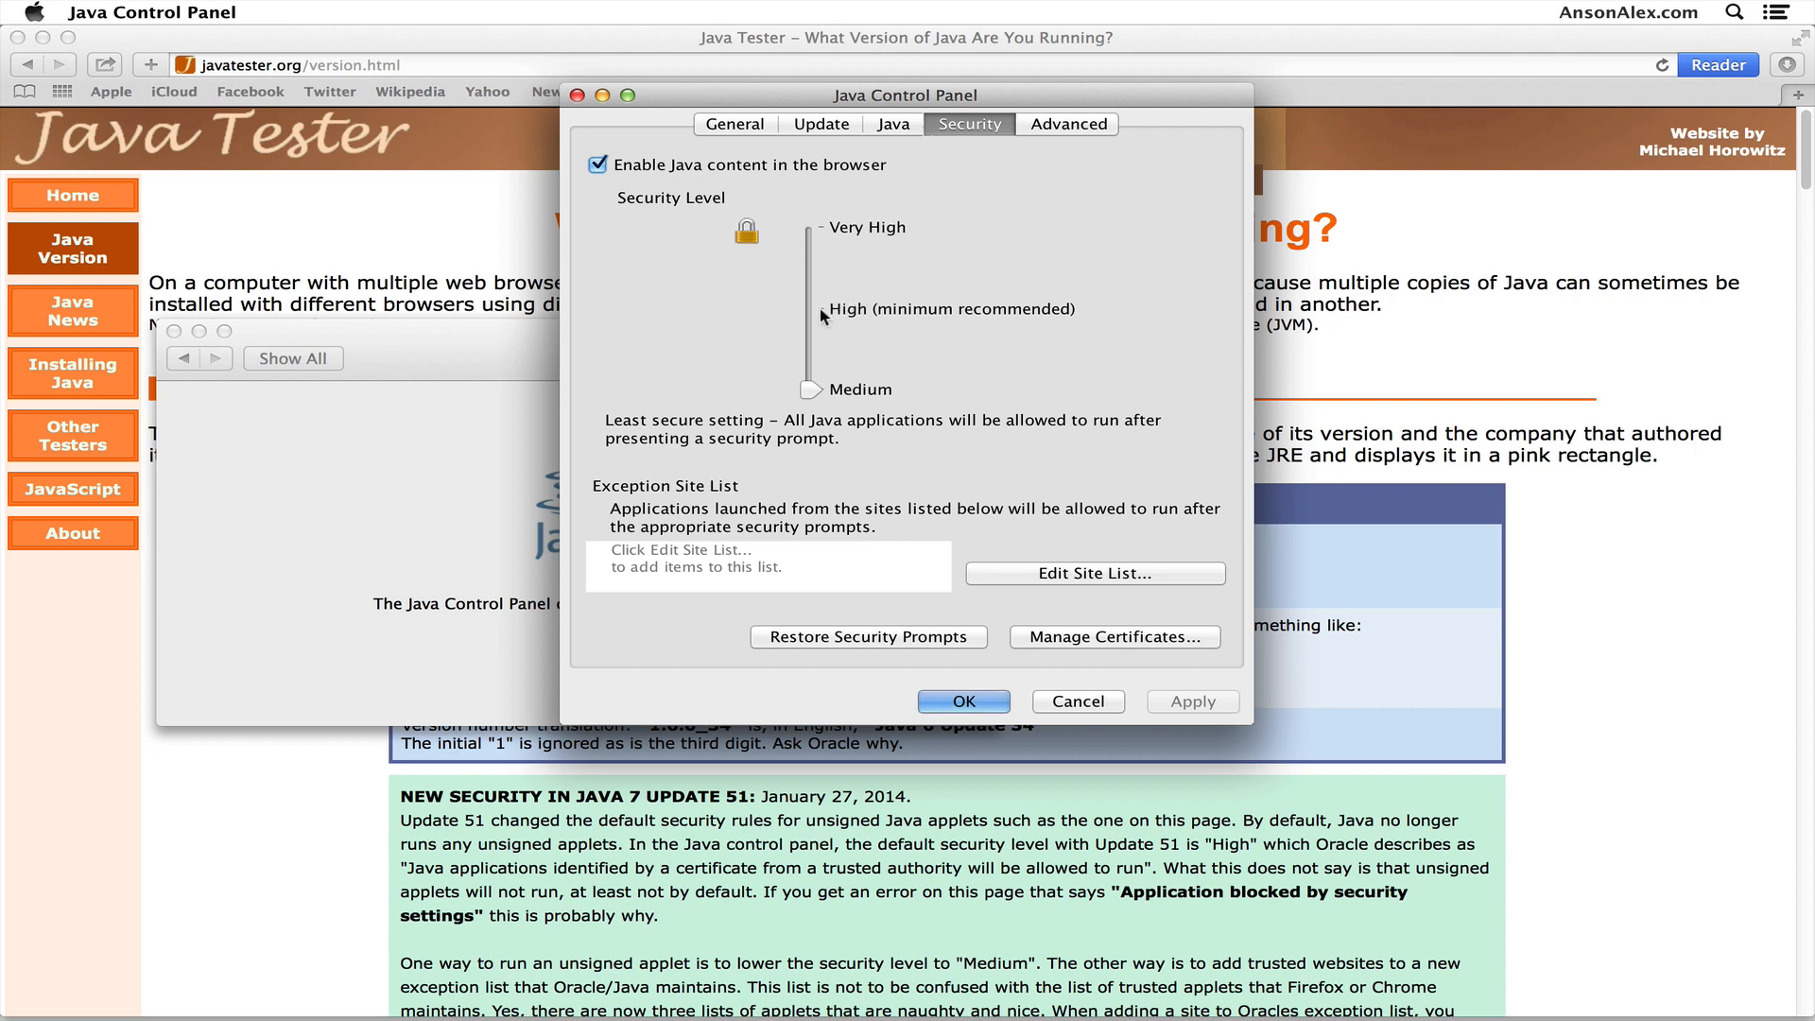
left_click_drag(810, 389, 810, 308)
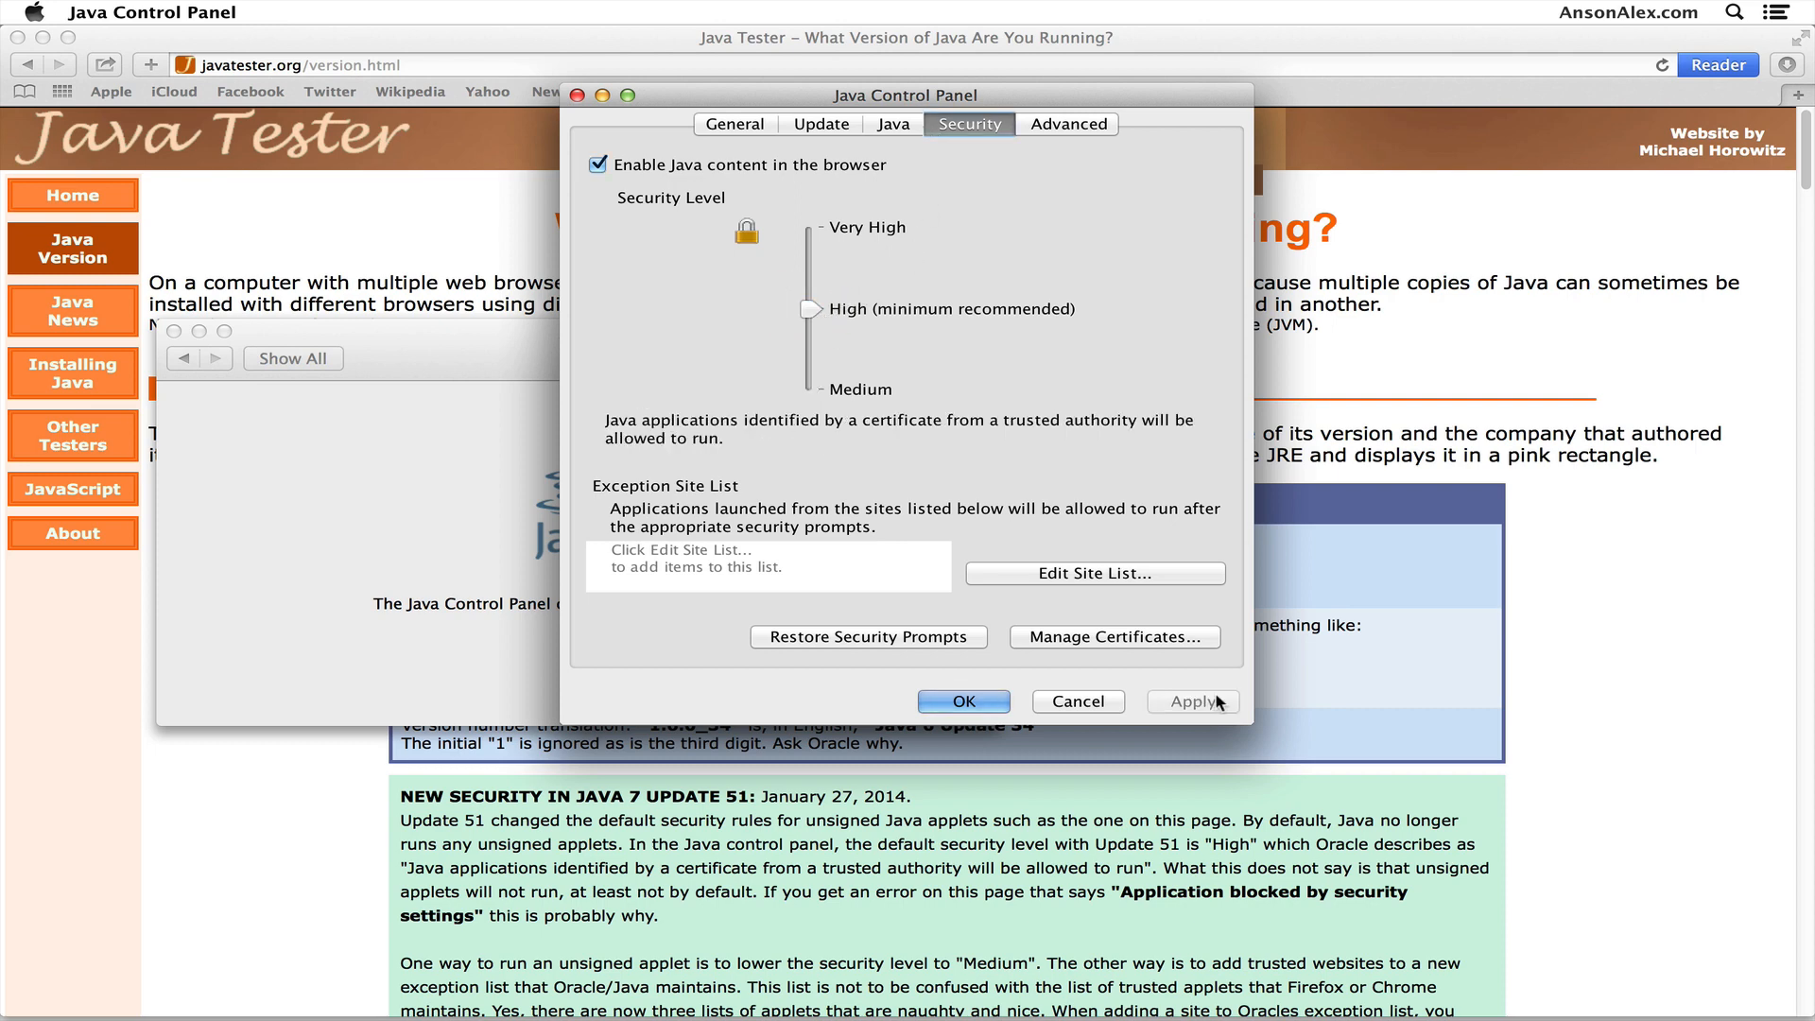